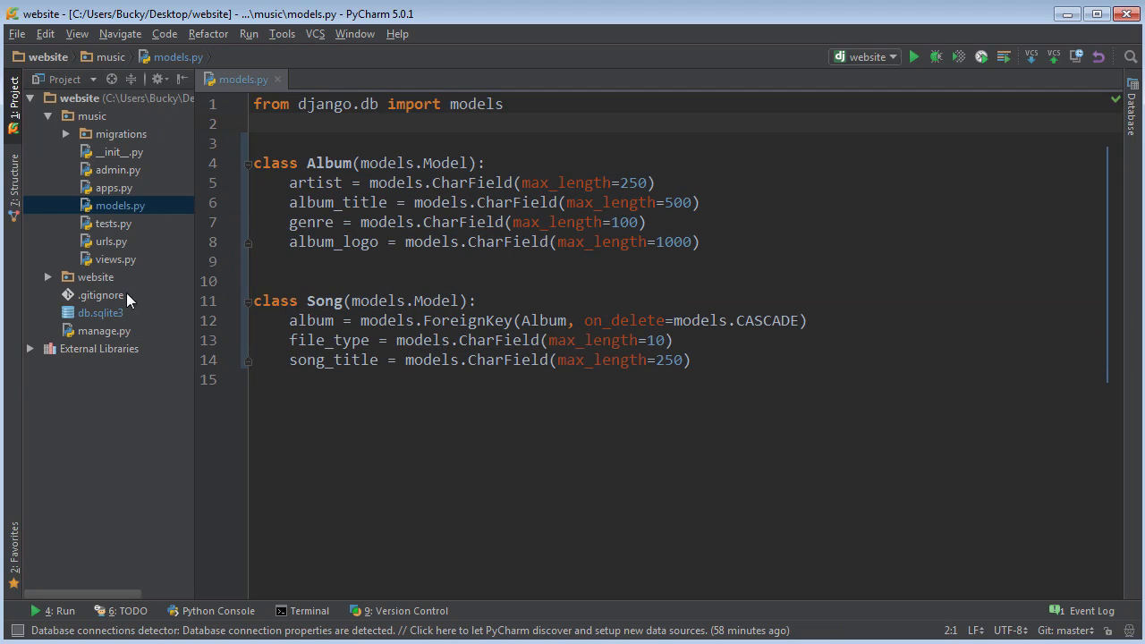
# Open settings.py from the website package and add a blank line atop INSTALLED_APPS.
pyautogui.click(95, 277)
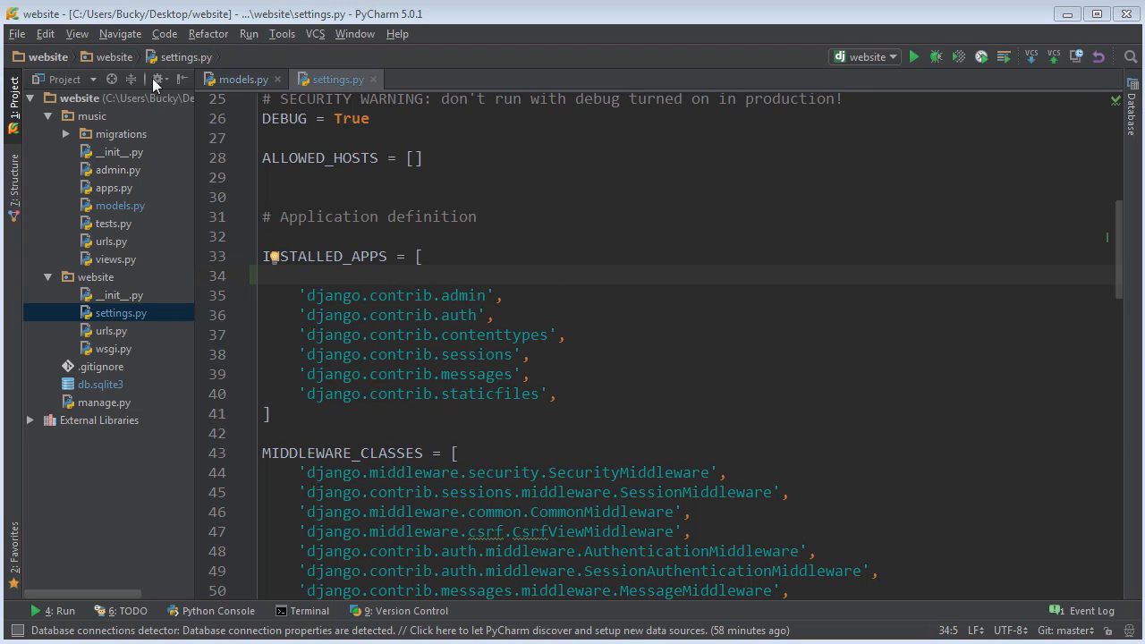
pyautogui.moveTo(297, 92)
pyautogui.write("'")
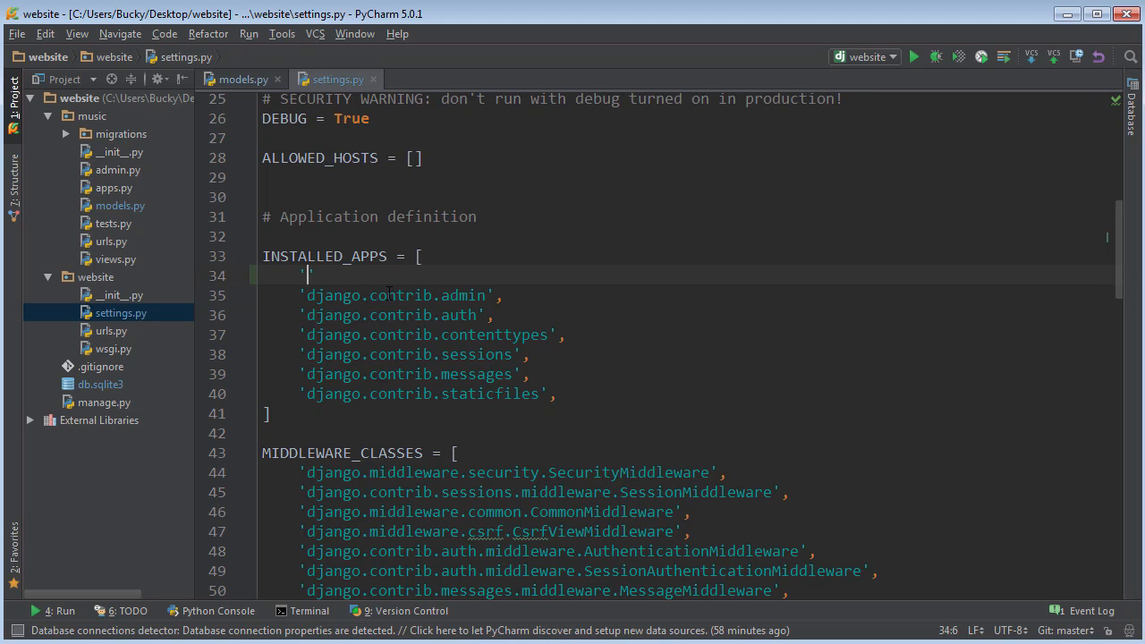
# Add 'music.apps.MusicConfig' as the first INSTALLED_APPS entry, checking MusicConfig in apps.py.
pyautogui.write('m')
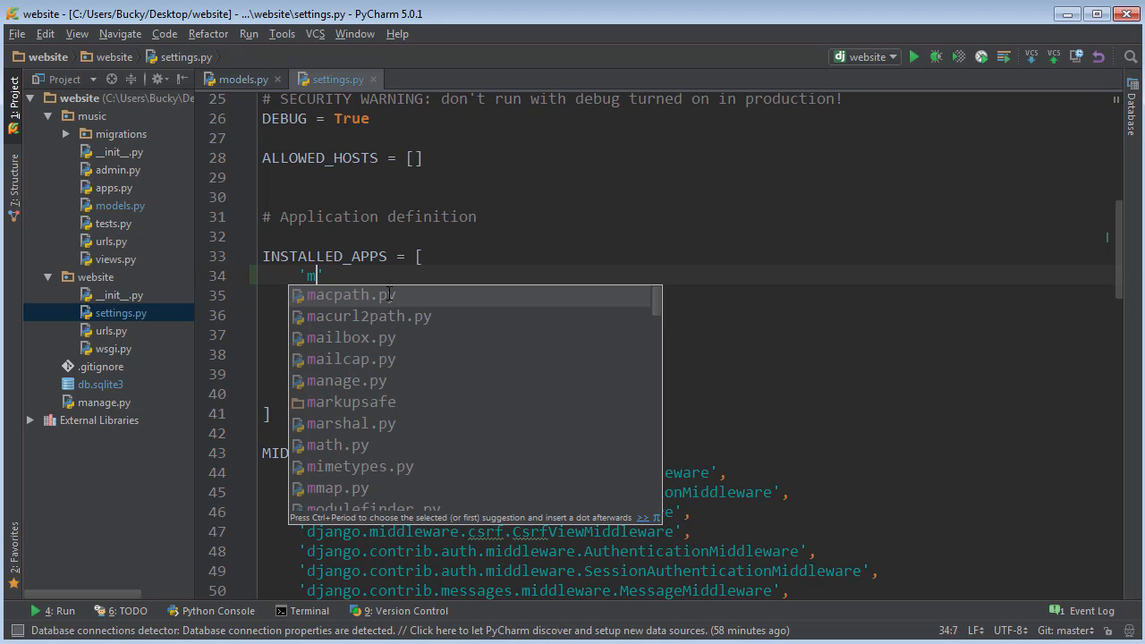
pyautogui.moveTo(152, 99)
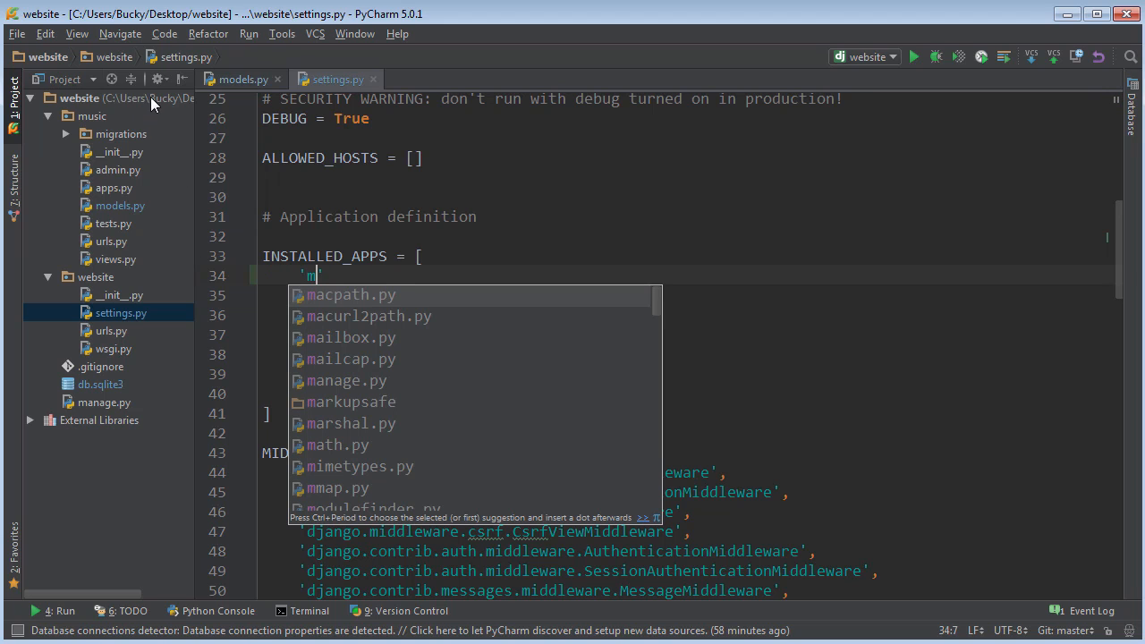
pyautogui.write('usic.')
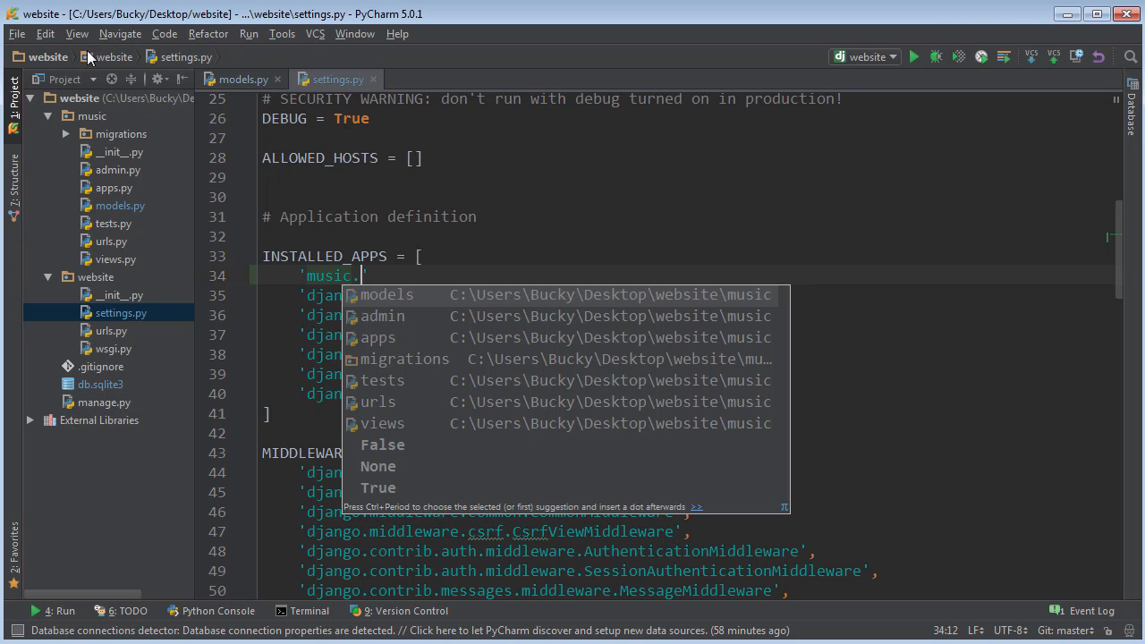
pyautogui.click(91, 115)
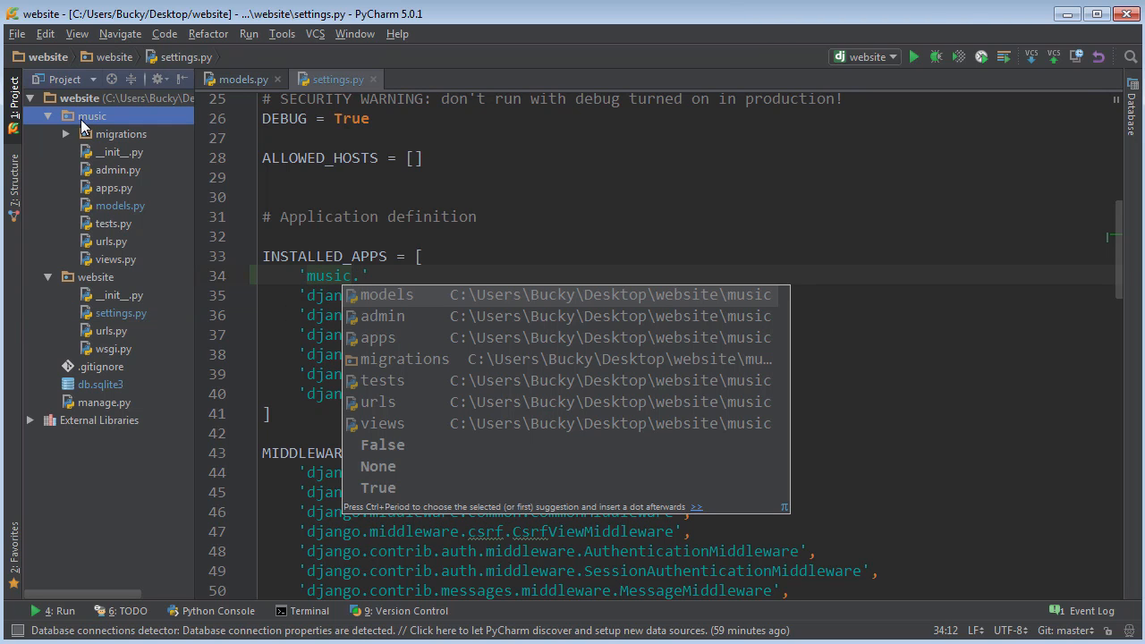
pyautogui.click(113, 187)
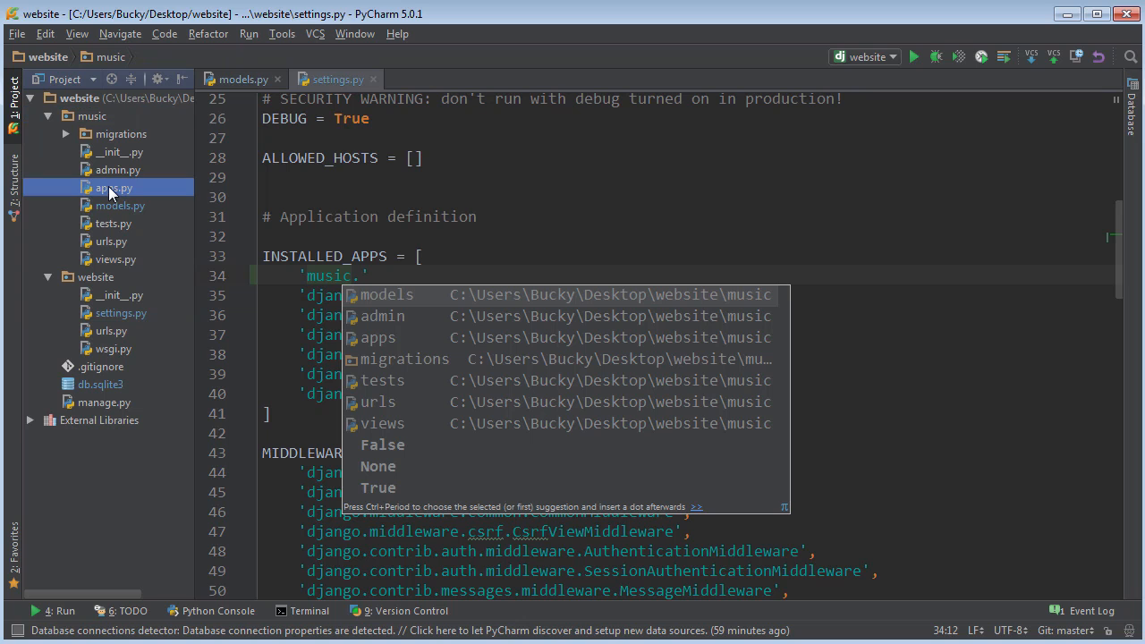
pyautogui.doubleClick(113, 187)
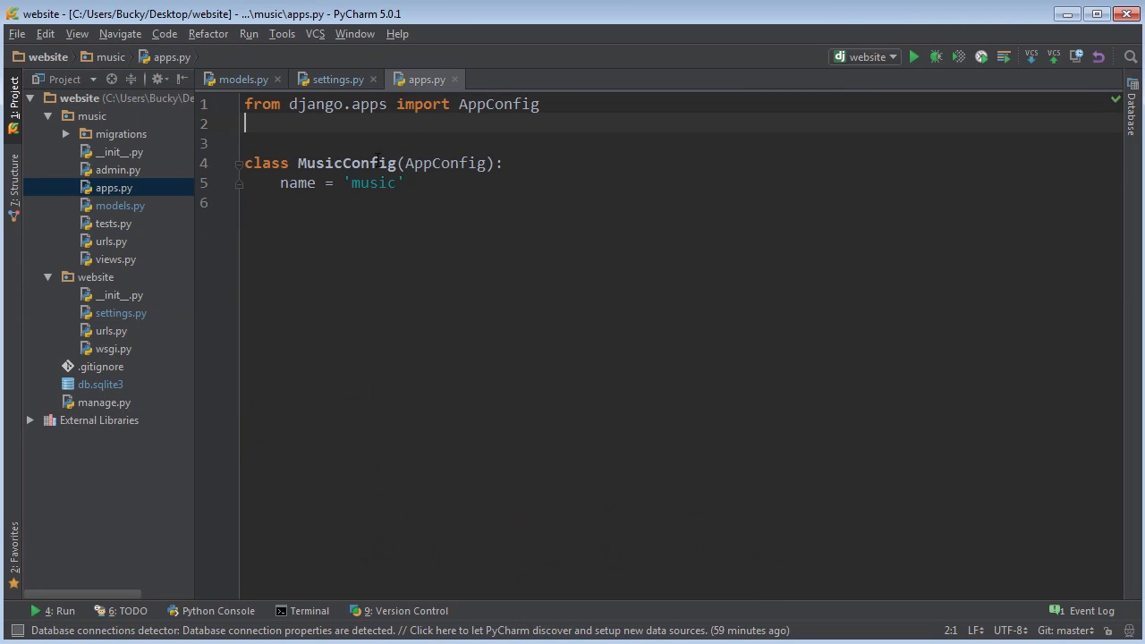
pyautogui.doubleClick(345, 163)
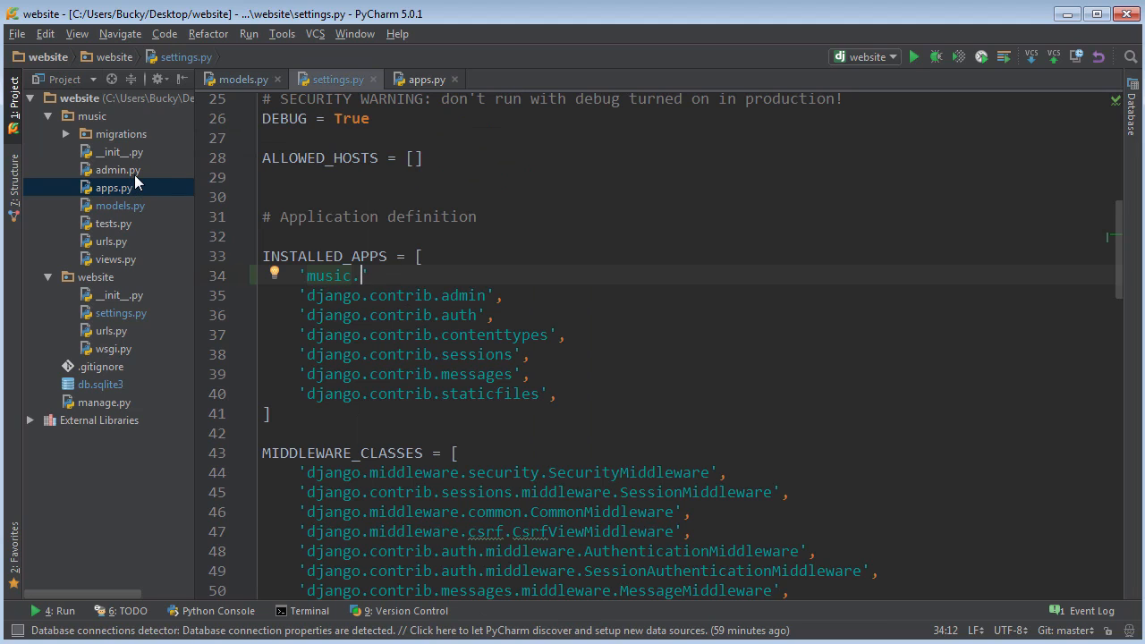
pyautogui.write('apps')
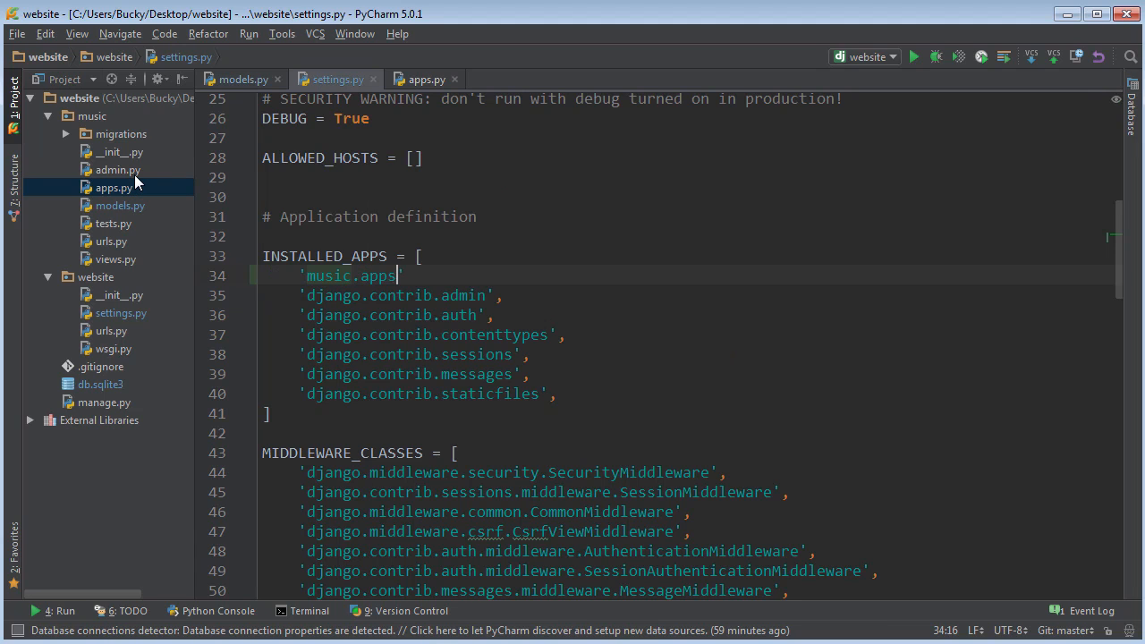
pyautogui.write('.MusicConfig')
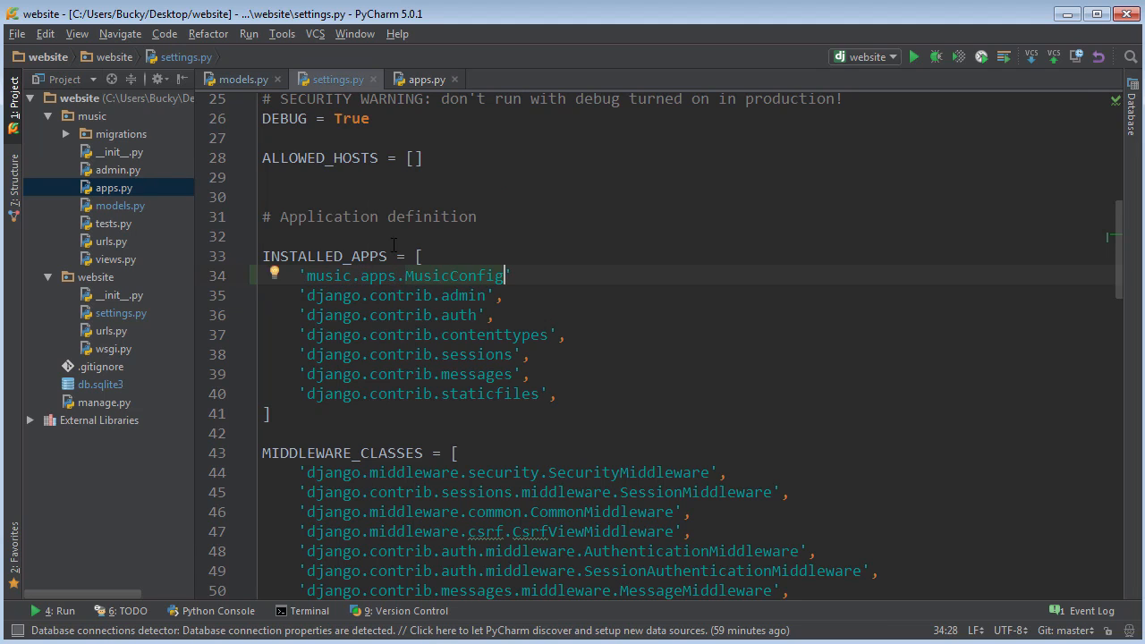
pyautogui.moveTo(358, 276); pyautogui.dragTo(510, 276)
pyautogui.write(',')
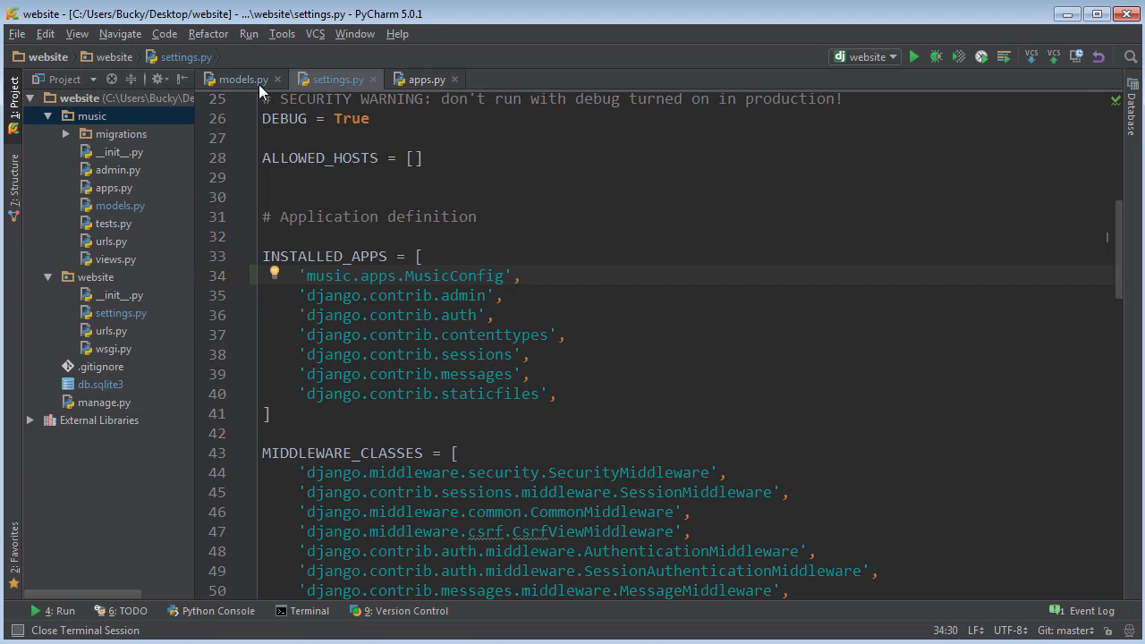
# Switch between the models.py and settings.py tabs and toggle the Run tool window.
pyautogui.click(241, 79)
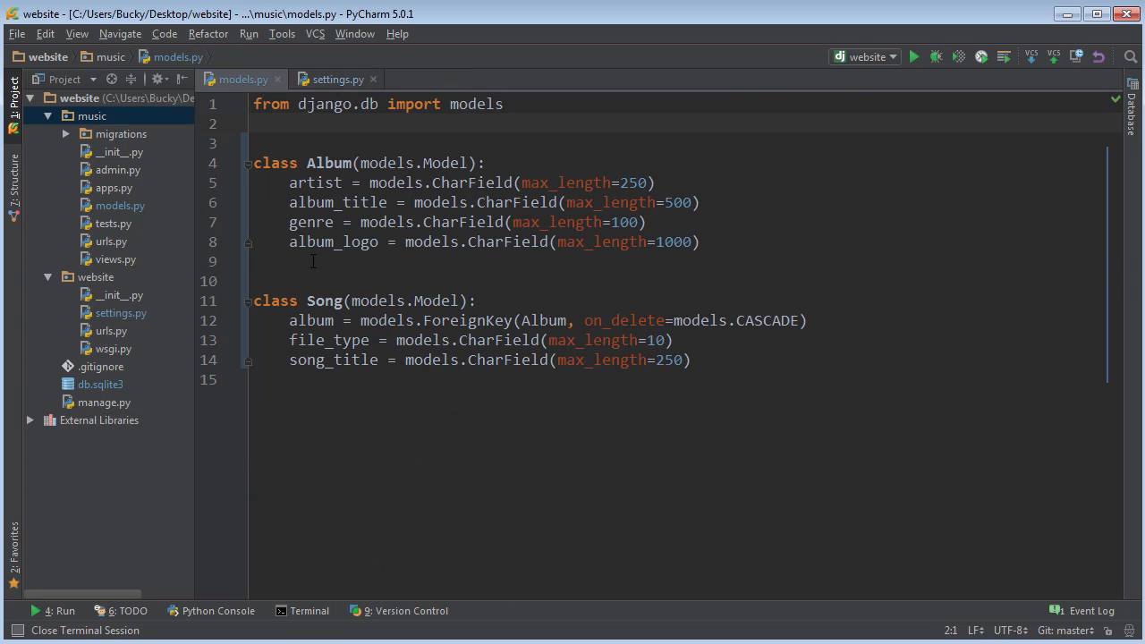
pyautogui.click(338, 79)
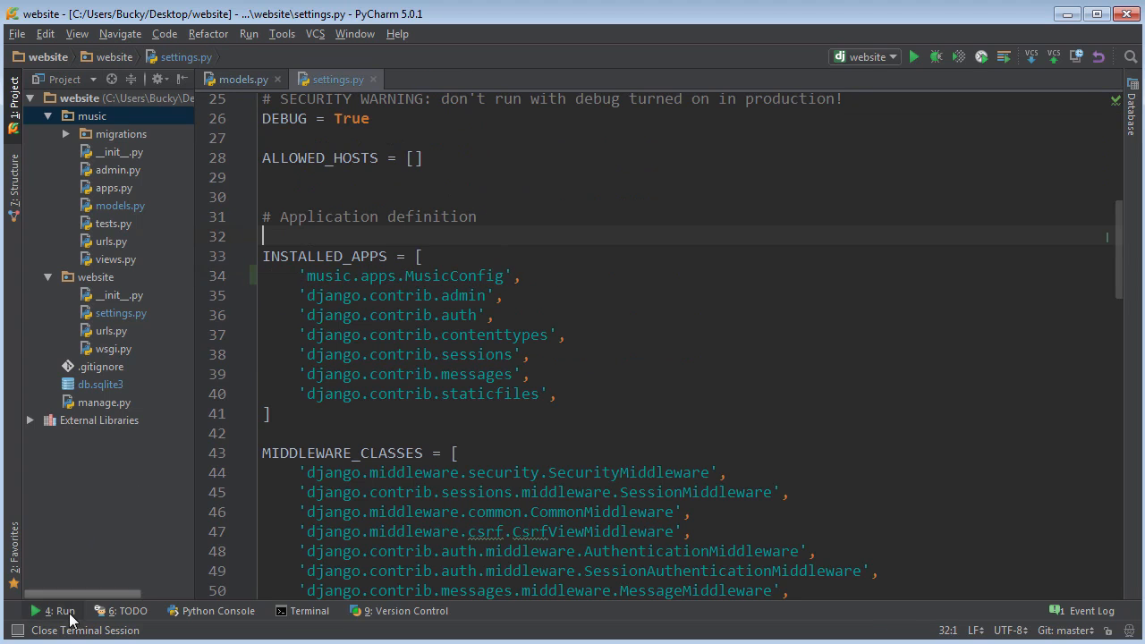
pyautogui.click(57, 610)
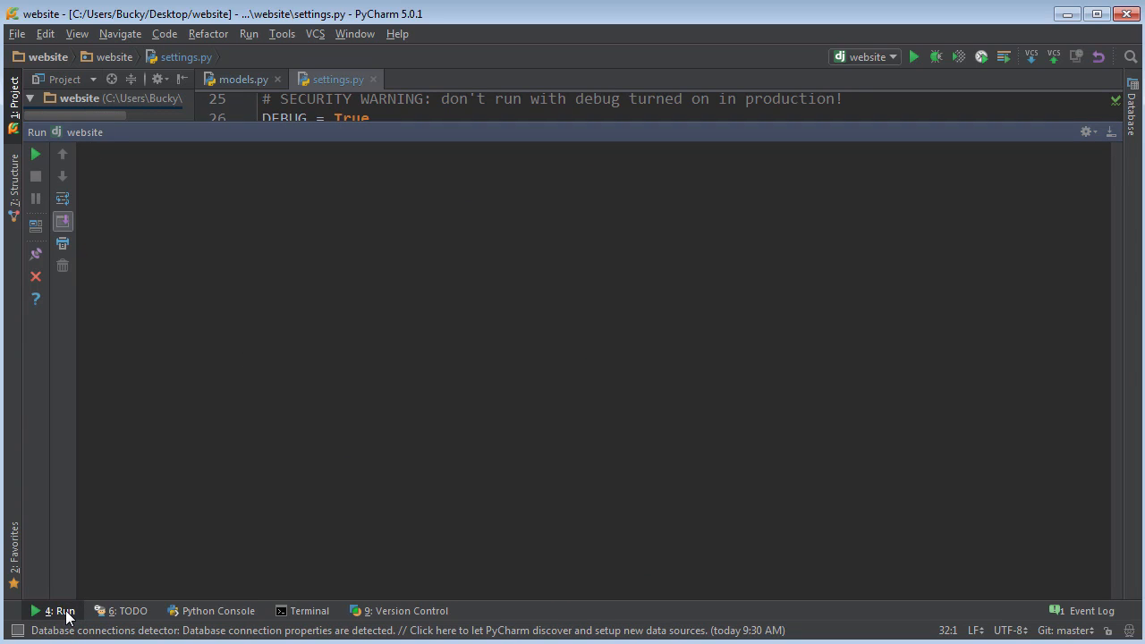
pyautogui.click(12, 92)
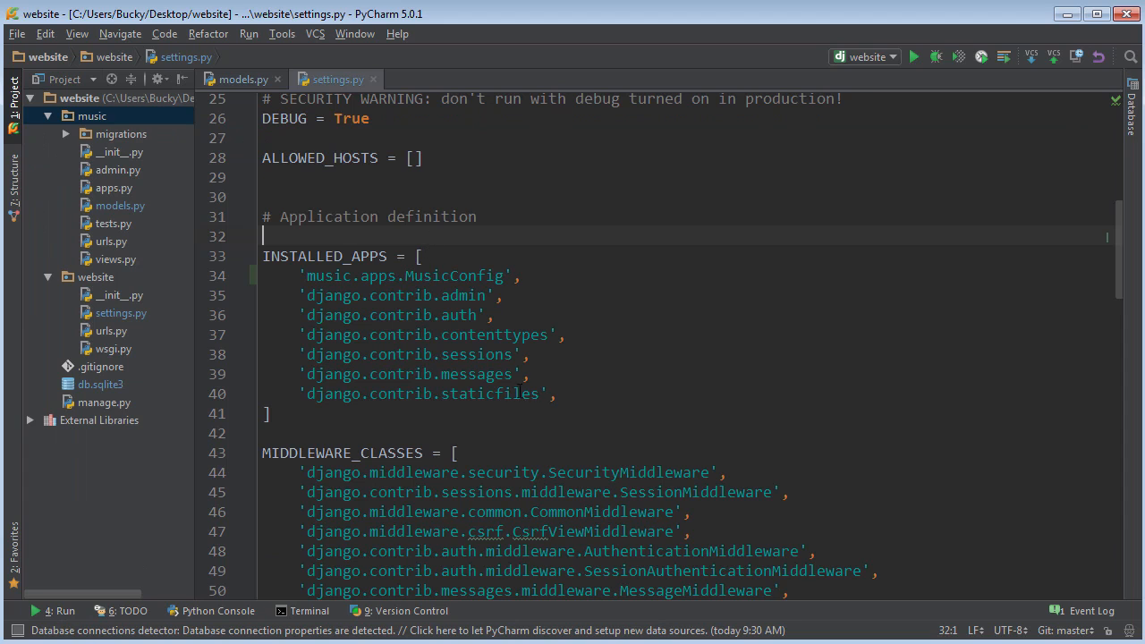
# Select the django.contrib entries in INSTALLED_APPS.
pyautogui.moveTo(304, 295); pyautogui.dragTo(555, 393)
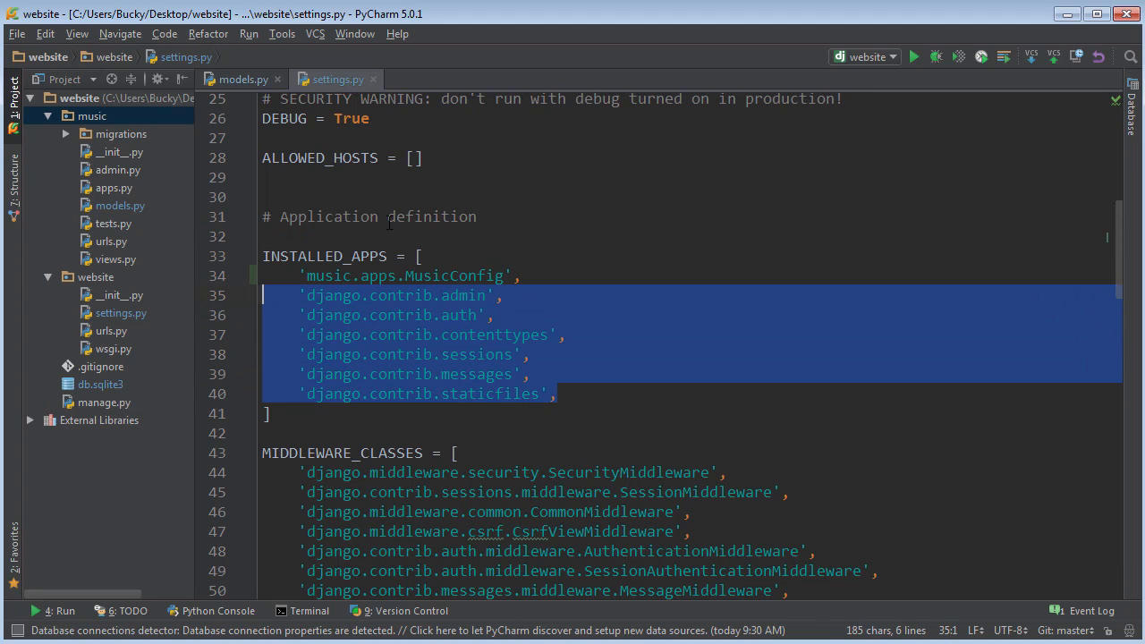
pyautogui.click(552, 394)
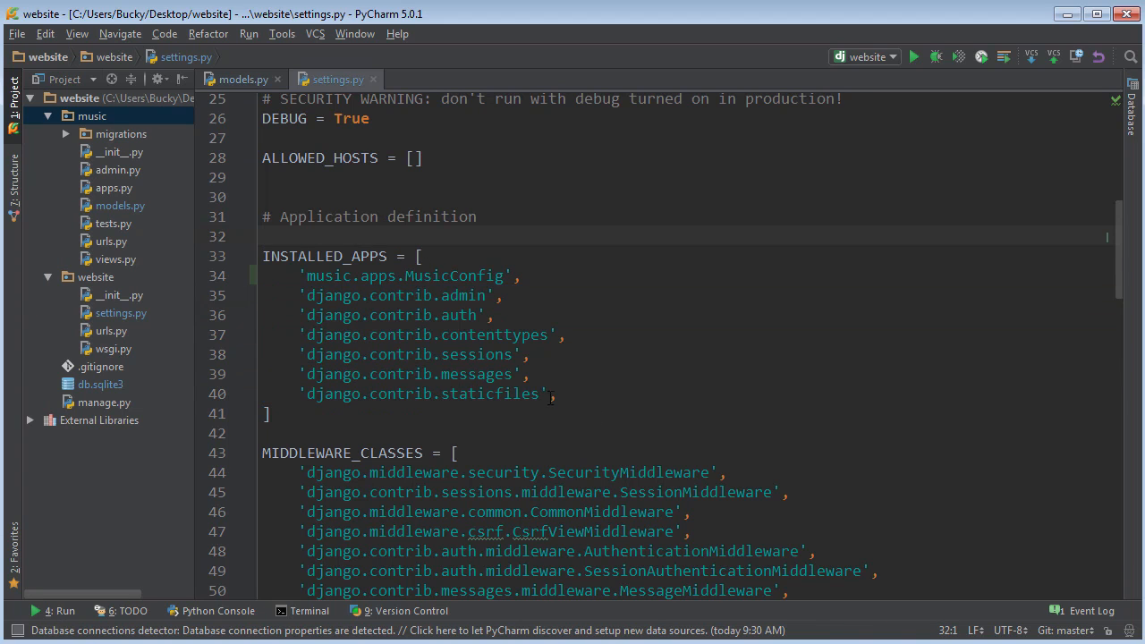
pyautogui.moveTo(300, 295); pyautogui.dragTo(555, 393)
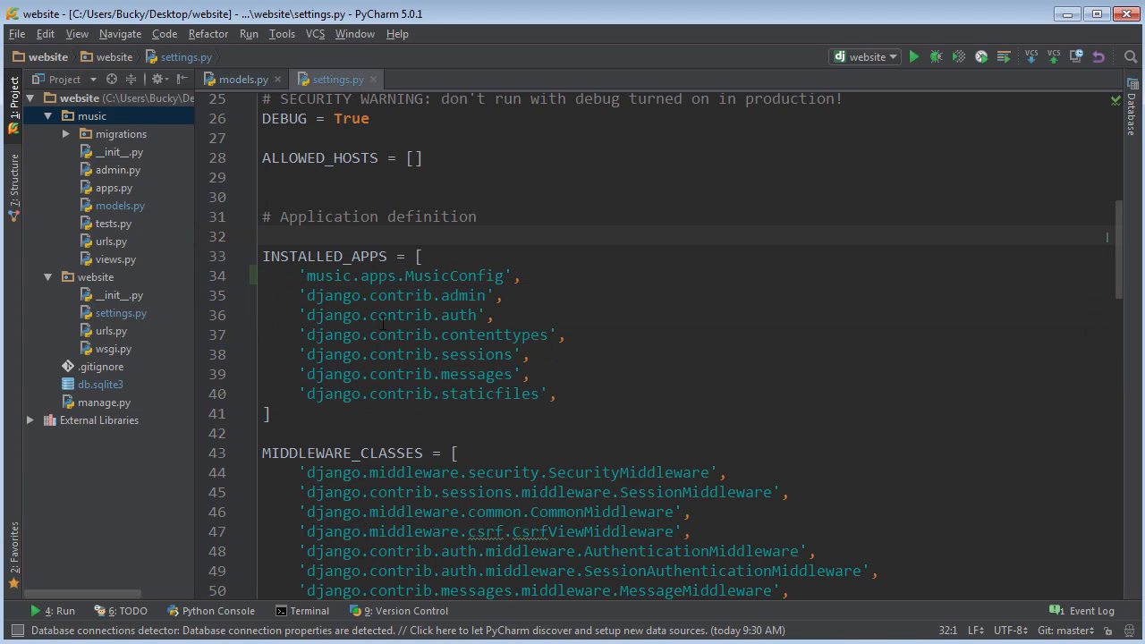
pyautogui.moveTo(446, 332)
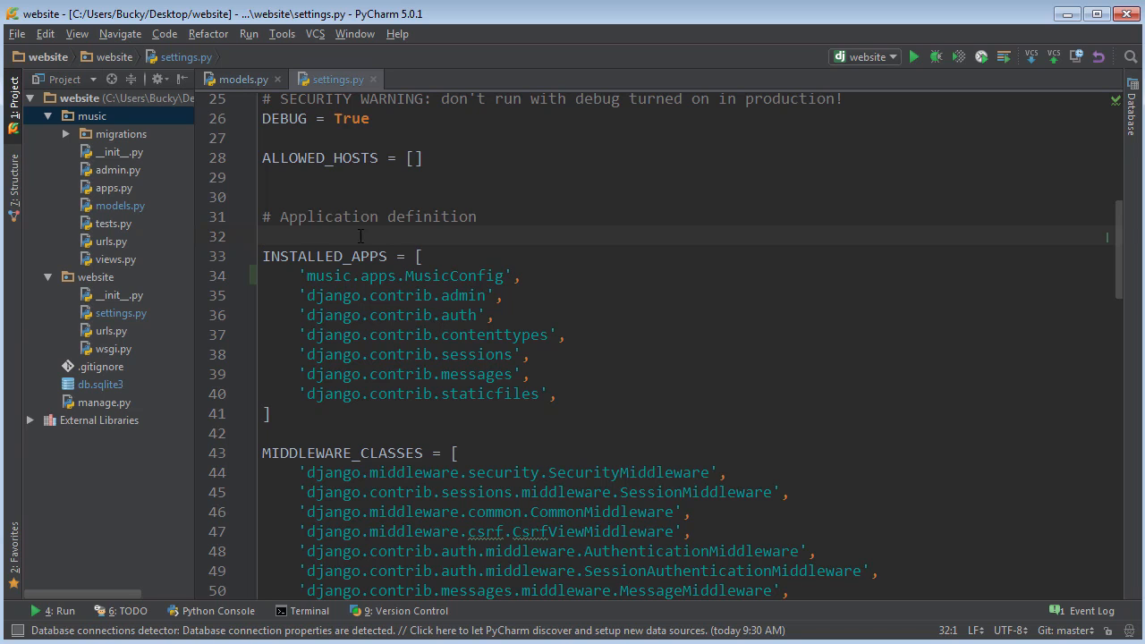
pyautogui.moveTo(151, 172)
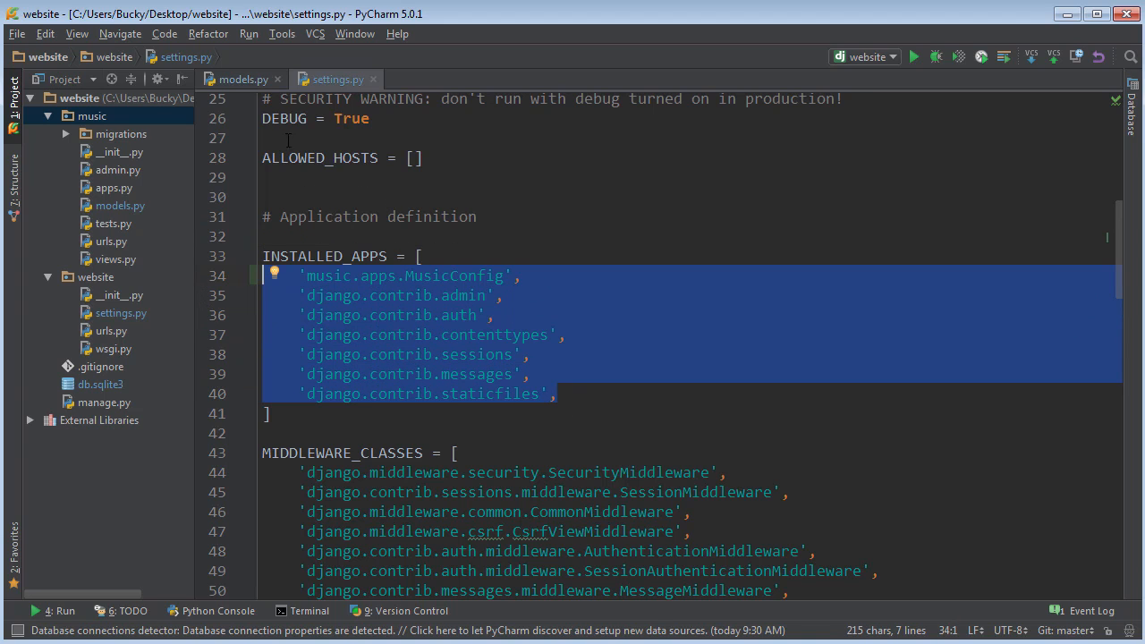
pyautogui.click(242, 79)
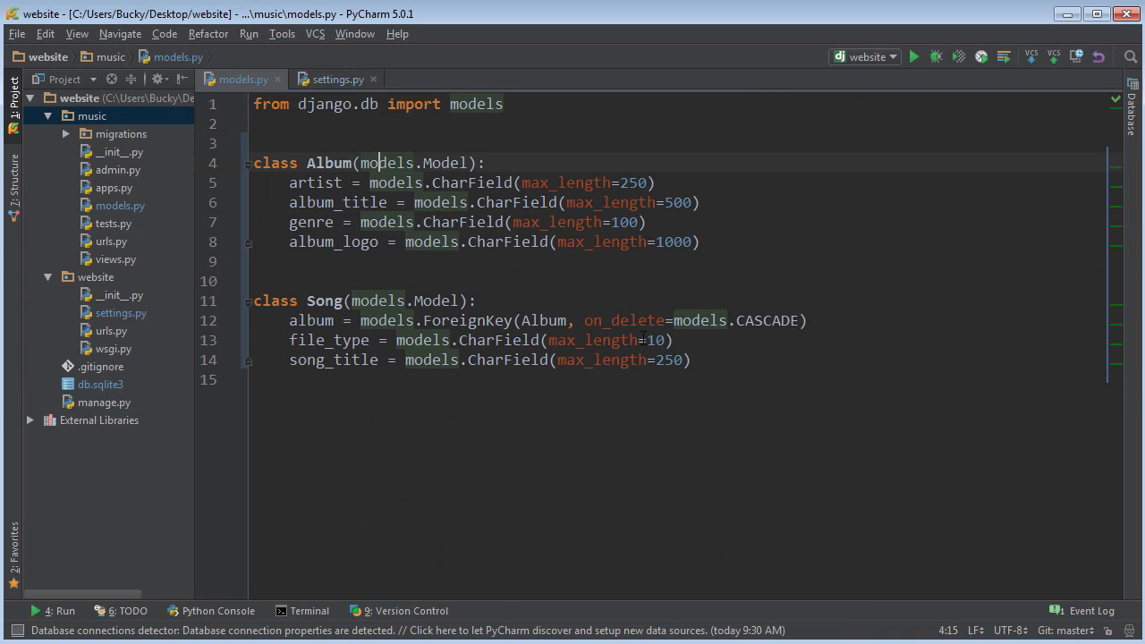
pyautogui.press('ctrl+a')
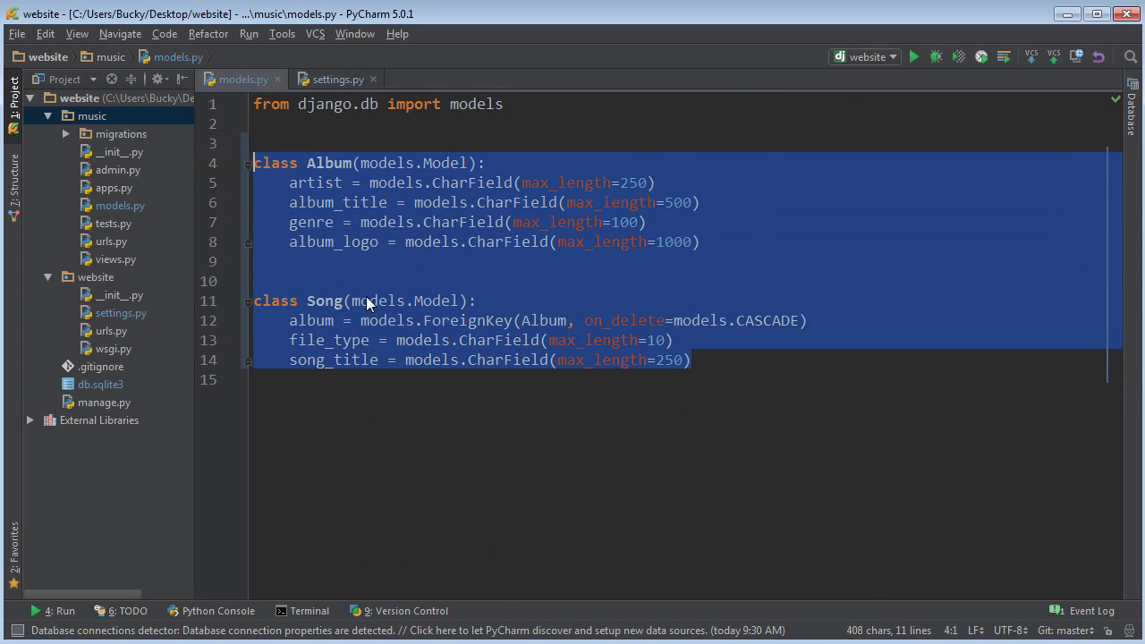
pyautogui.click(100, 384)
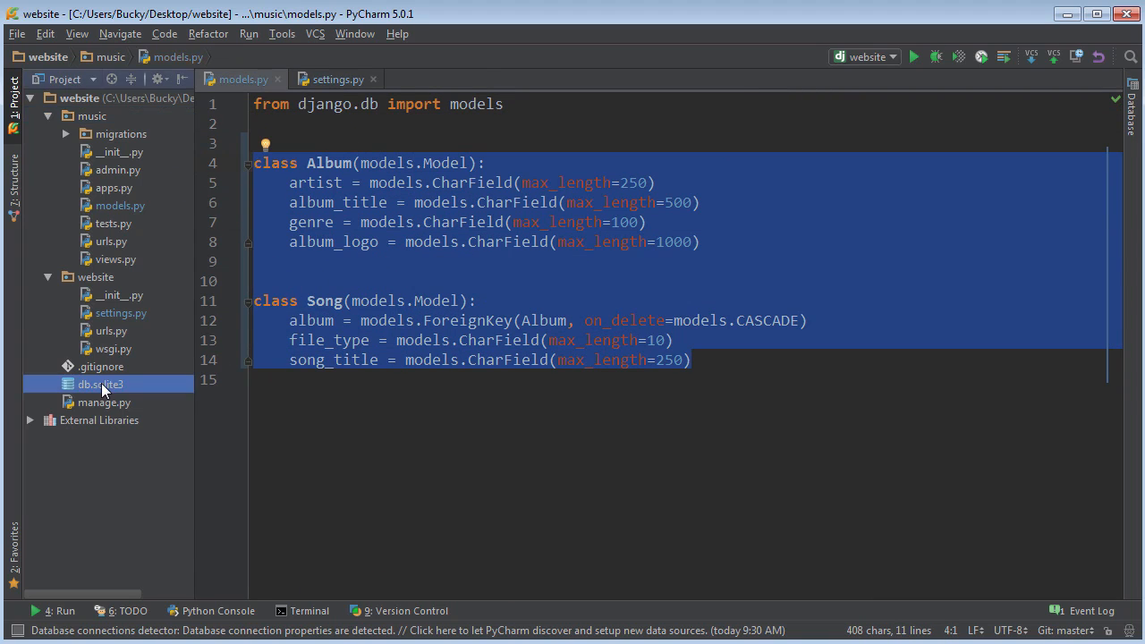
pyautogui.click(101, 384)
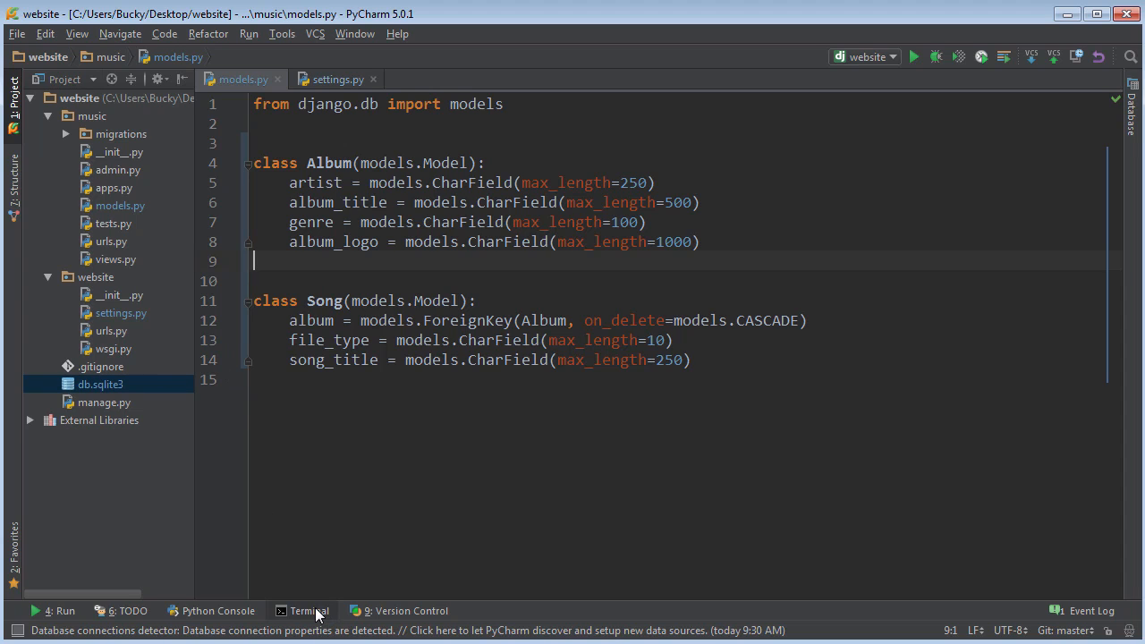
pyautogui.moveTo(314, 615)
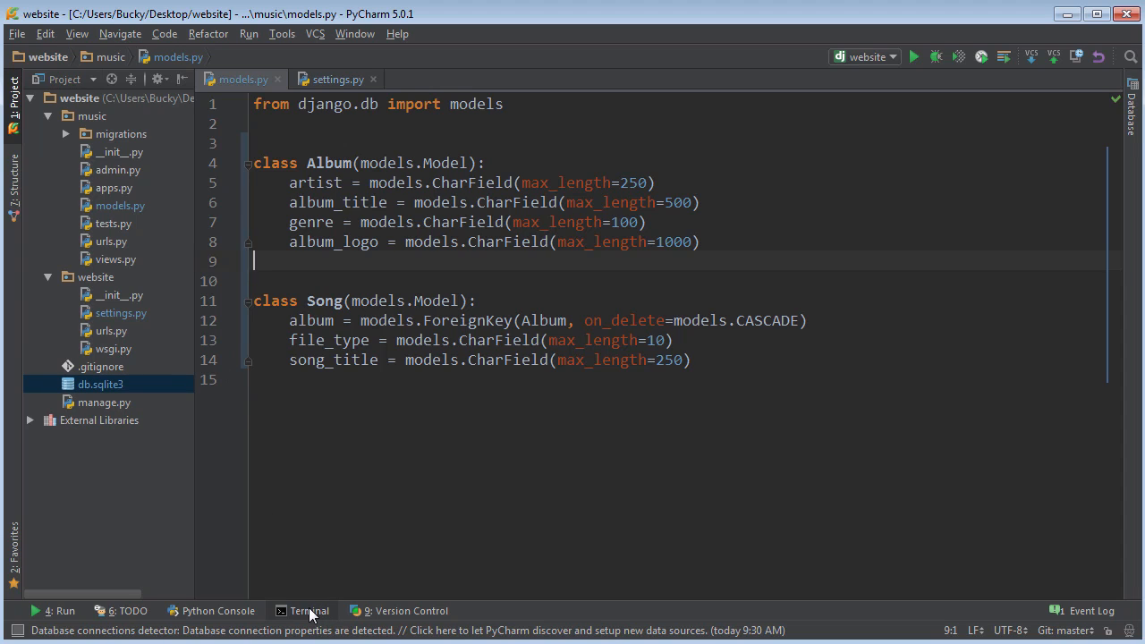
# Open the terminal and type 'python manage.py makemigrations music'.
pyautogui.click(308, 611)
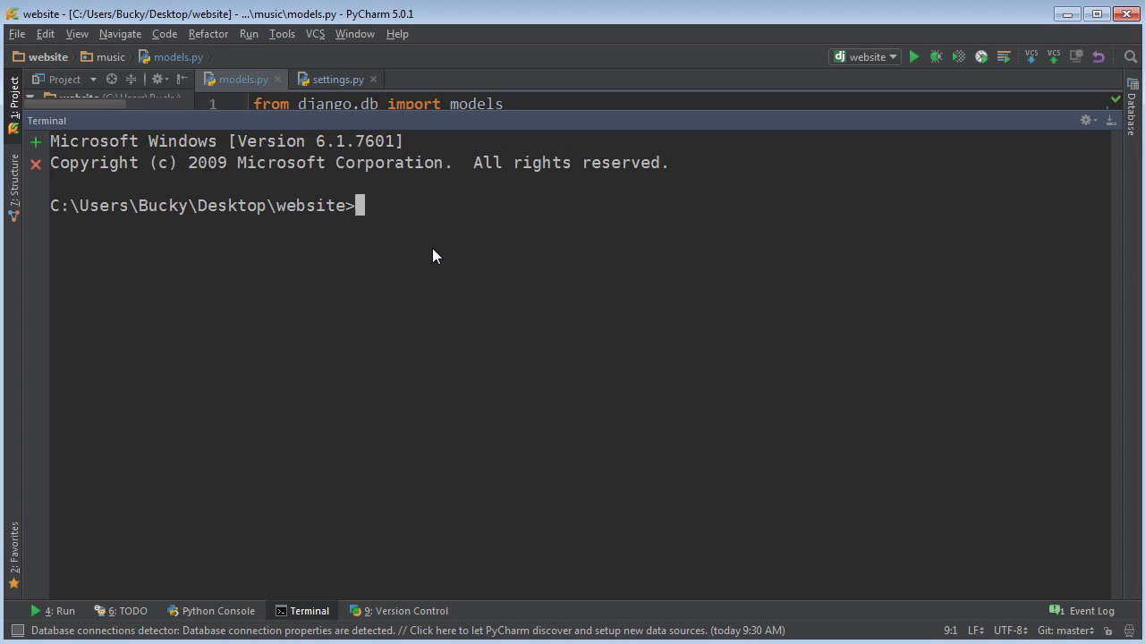
pyautogui.write('python')
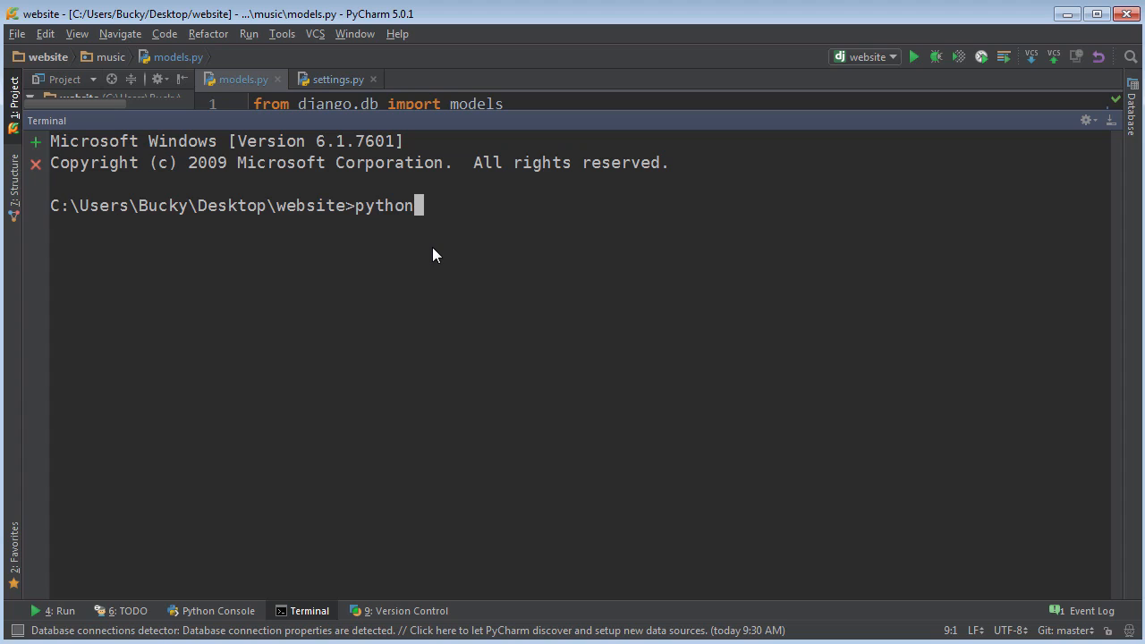
pyautogui.write('manage.')
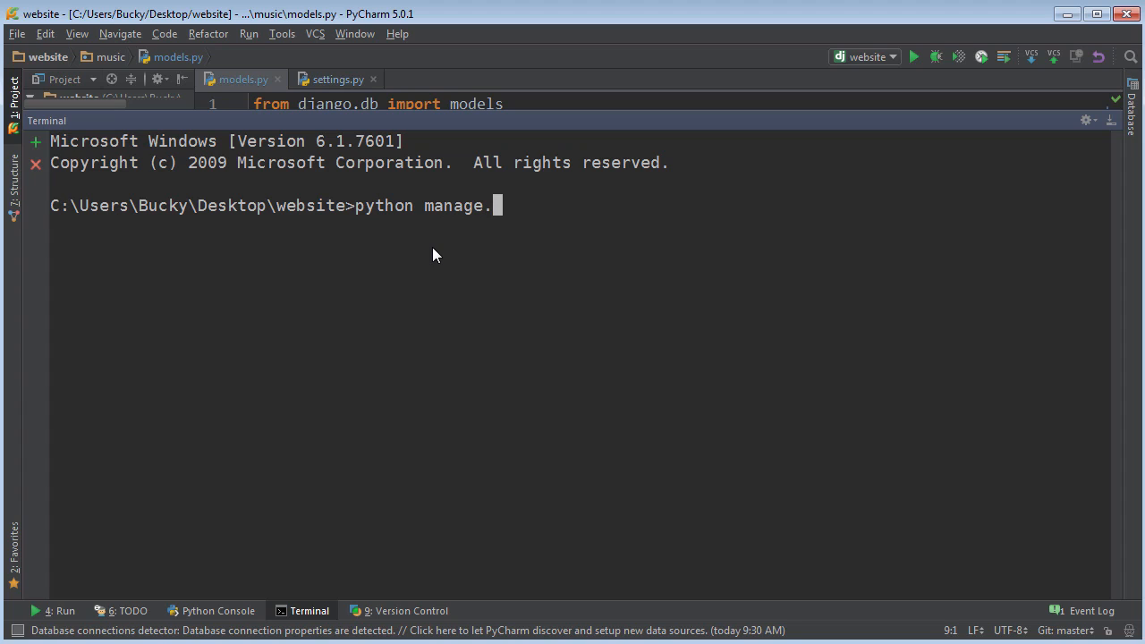
pyautogui.write('py make')
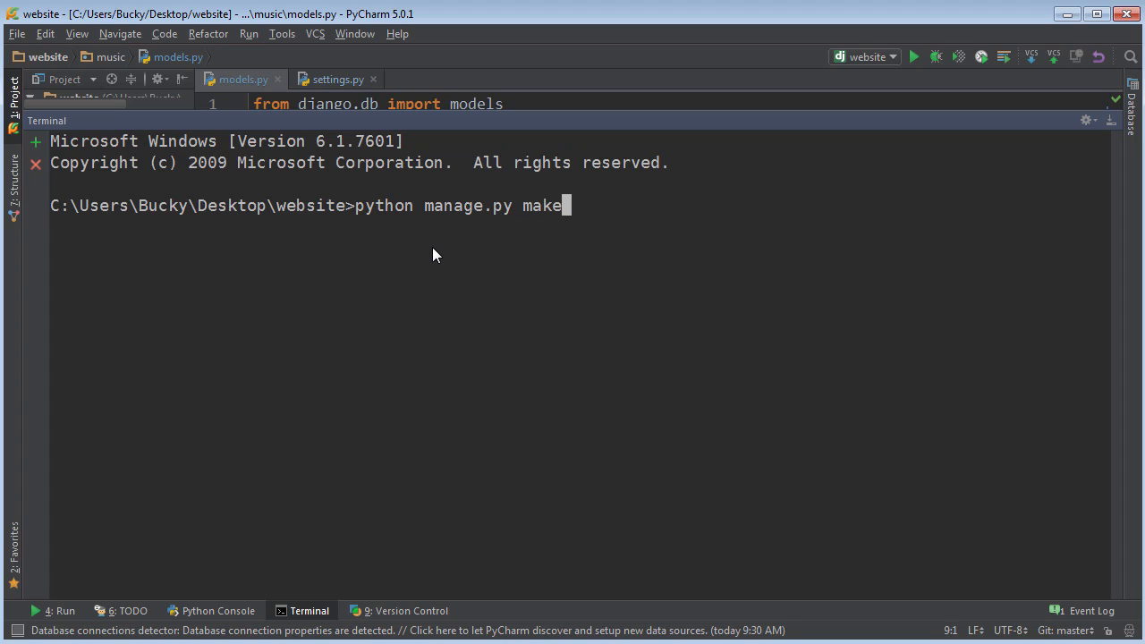
pyautogui.write('migratio')
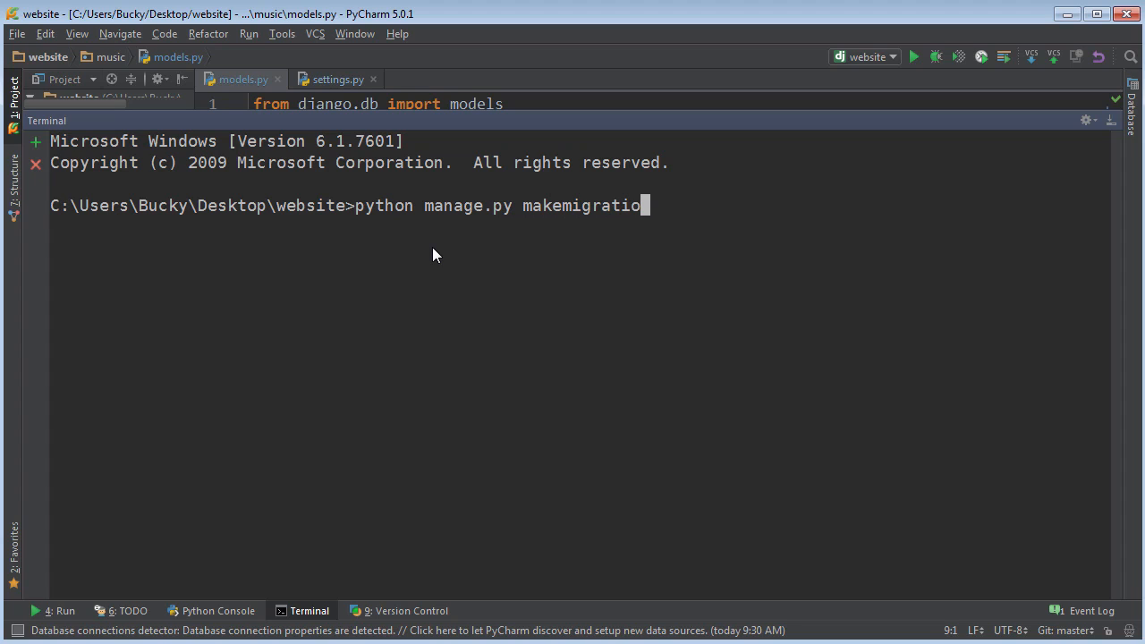
pyautogui.write('ns')
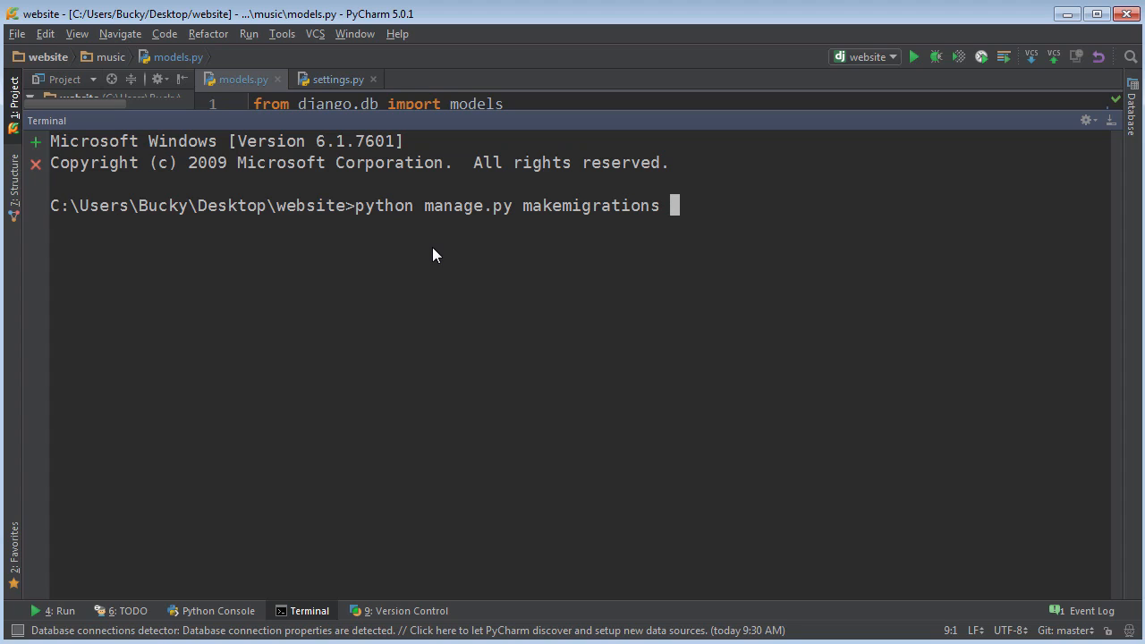
pyautogui.write('music')
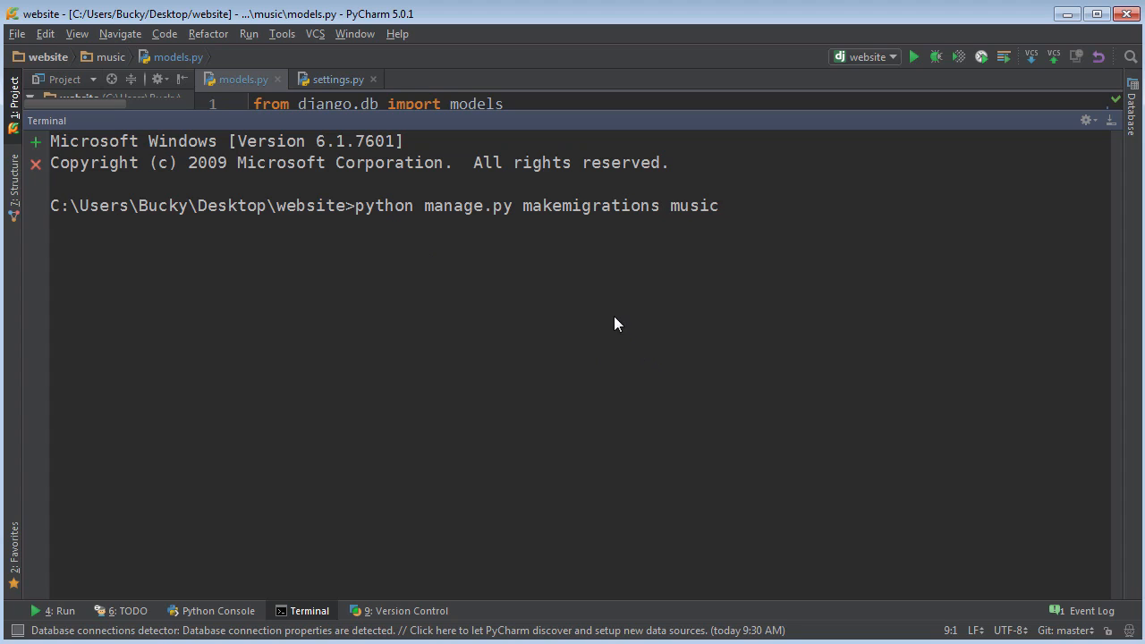
pyautogui.moveTo(524, 171)
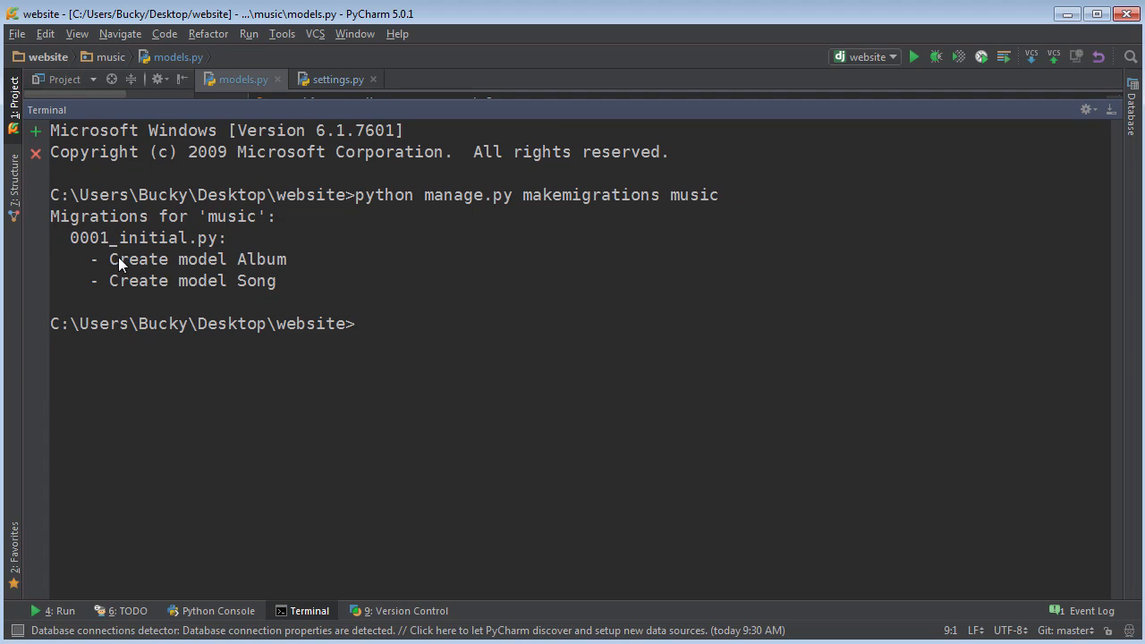
pyautogui.moveTo(356, 111)
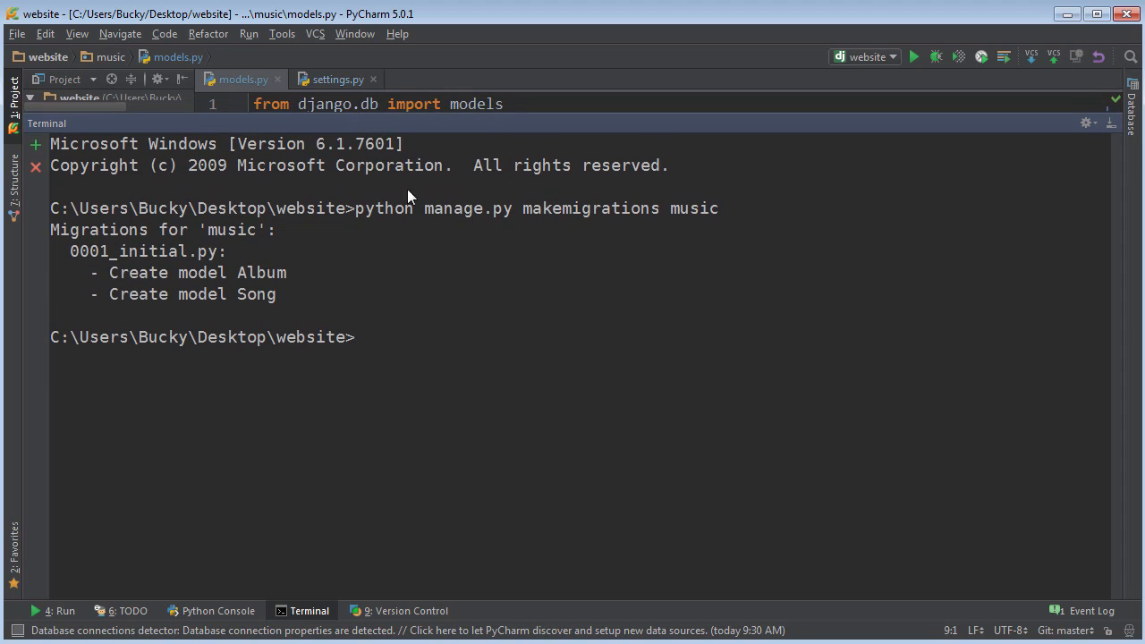
pyautogui.moveTo(423, 223)
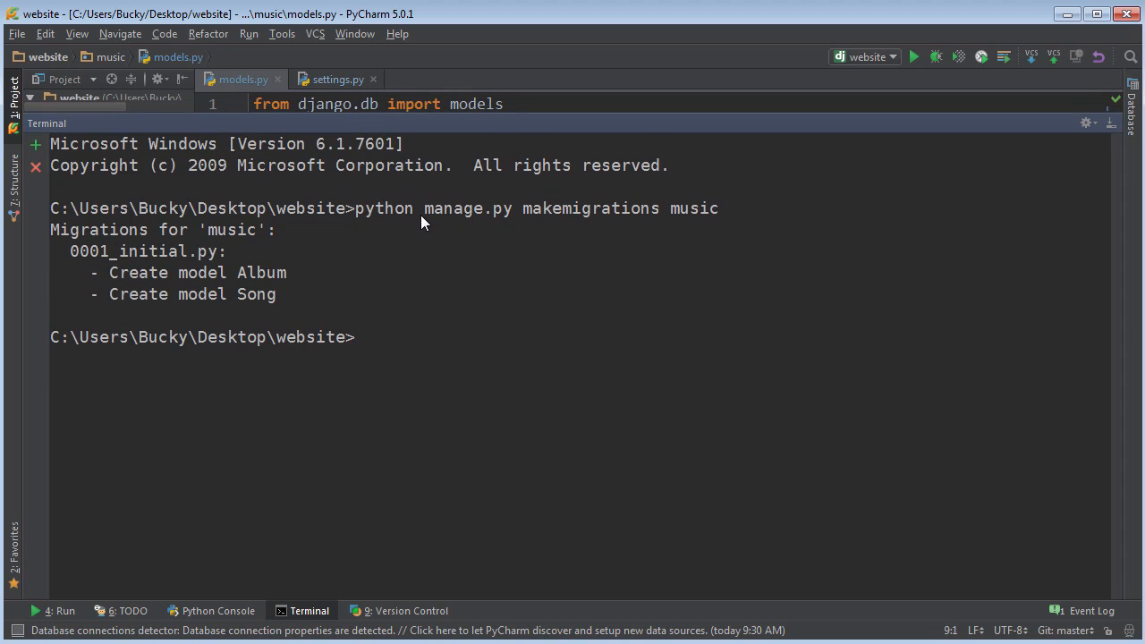
# Type 'python manage.py sqlmigrate m' in the terminal.
pyautogui.write('p')
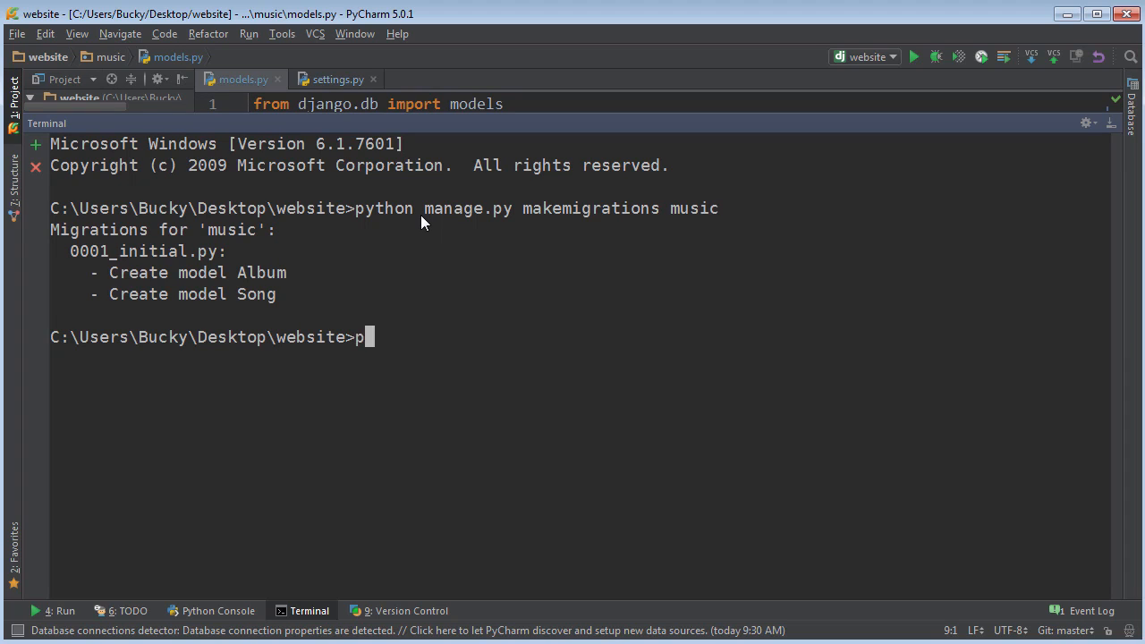
pyautogui.write('ython')
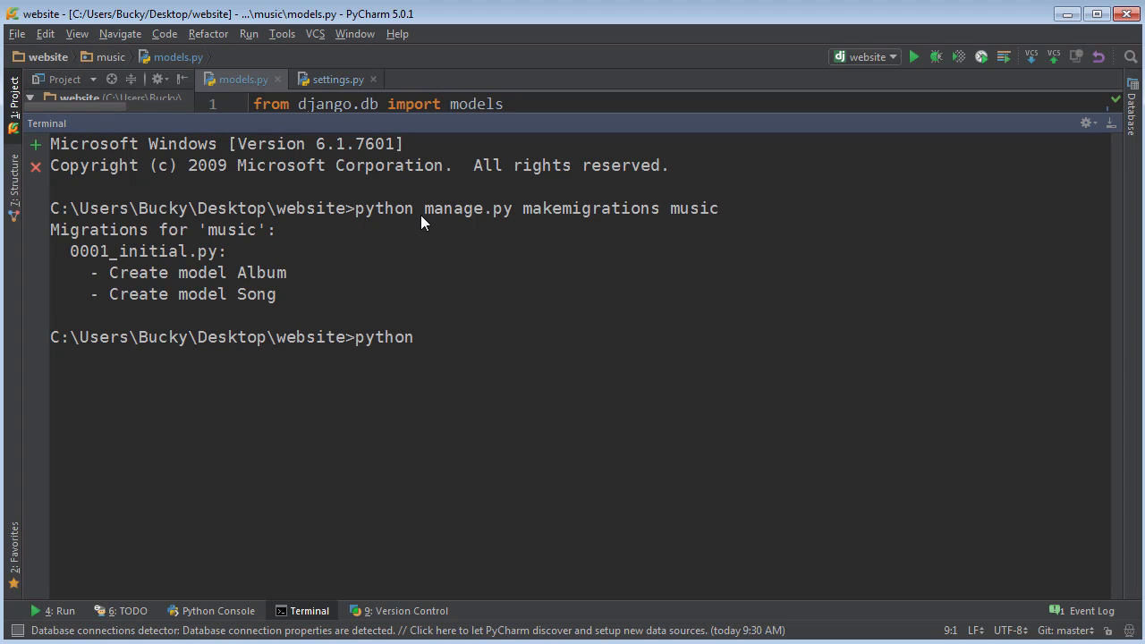
pyautogui.write('manage.')
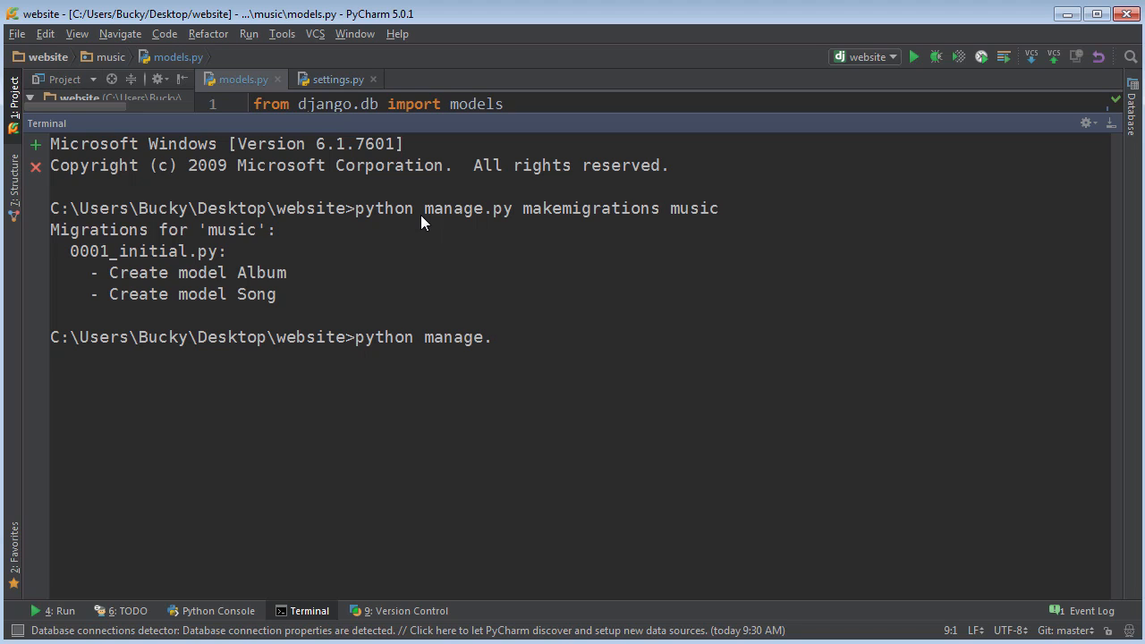
pyautogui.write('sqlm')
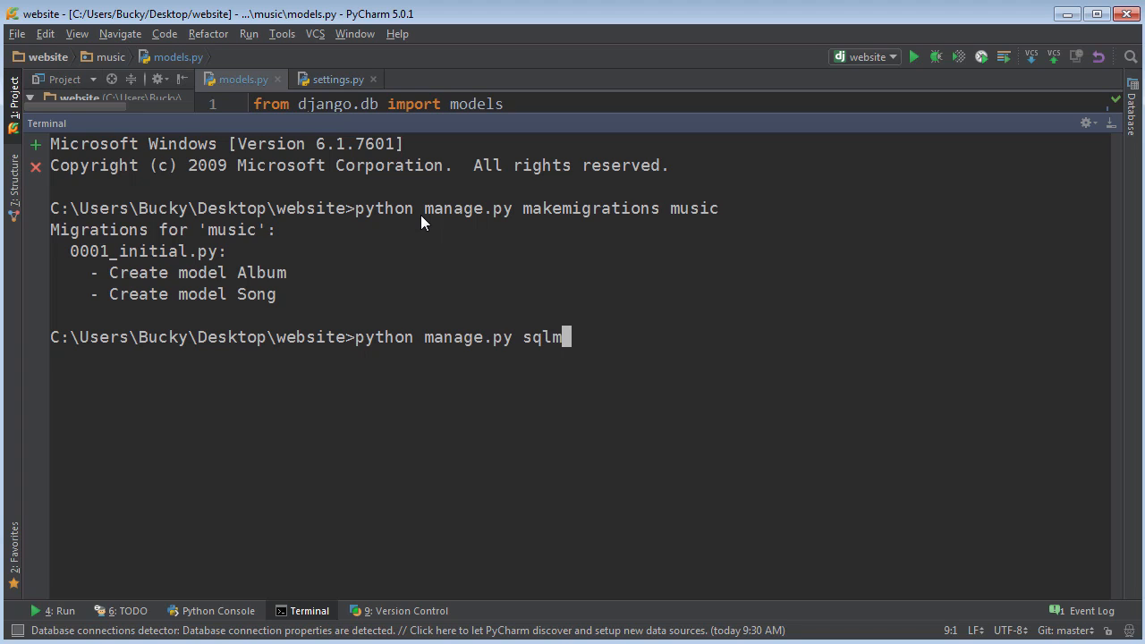
pyautogui.write('igrate m')
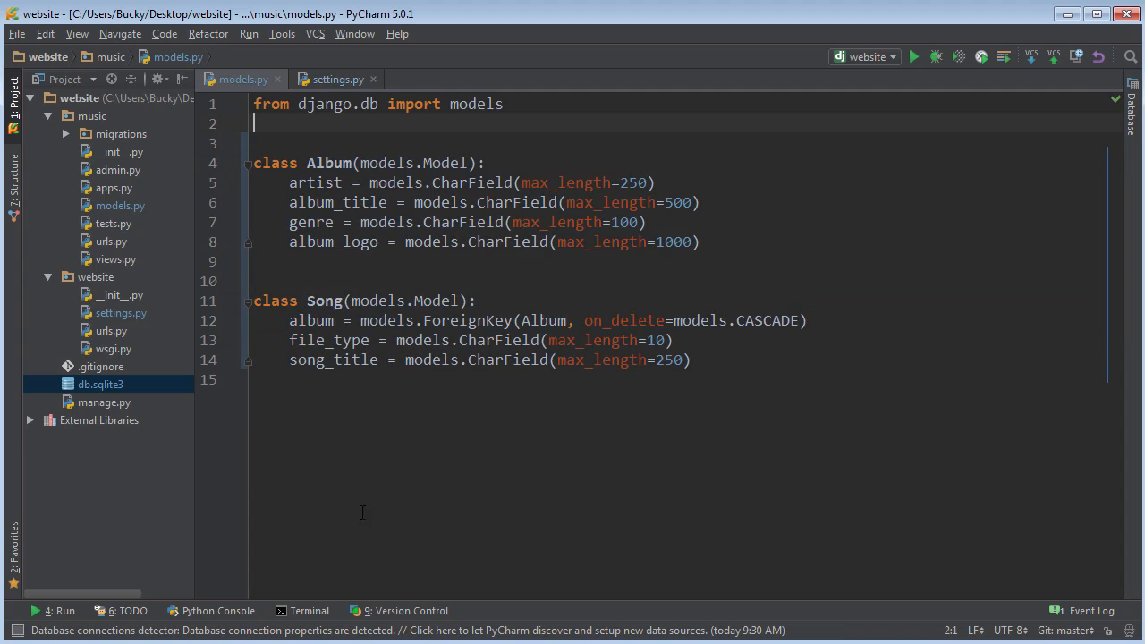
# Show the 'sqlmigrate music 0001' output creating the music_album and music_song tables.
pyautogui.click(309, 610)
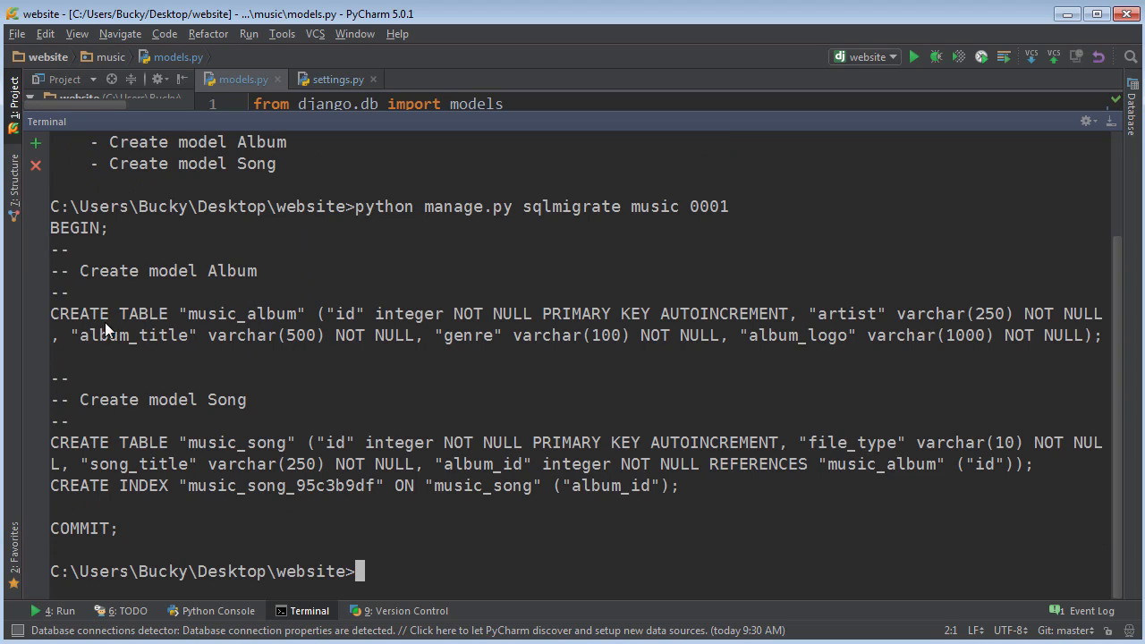
pyautogui.moveTo(121, 446)
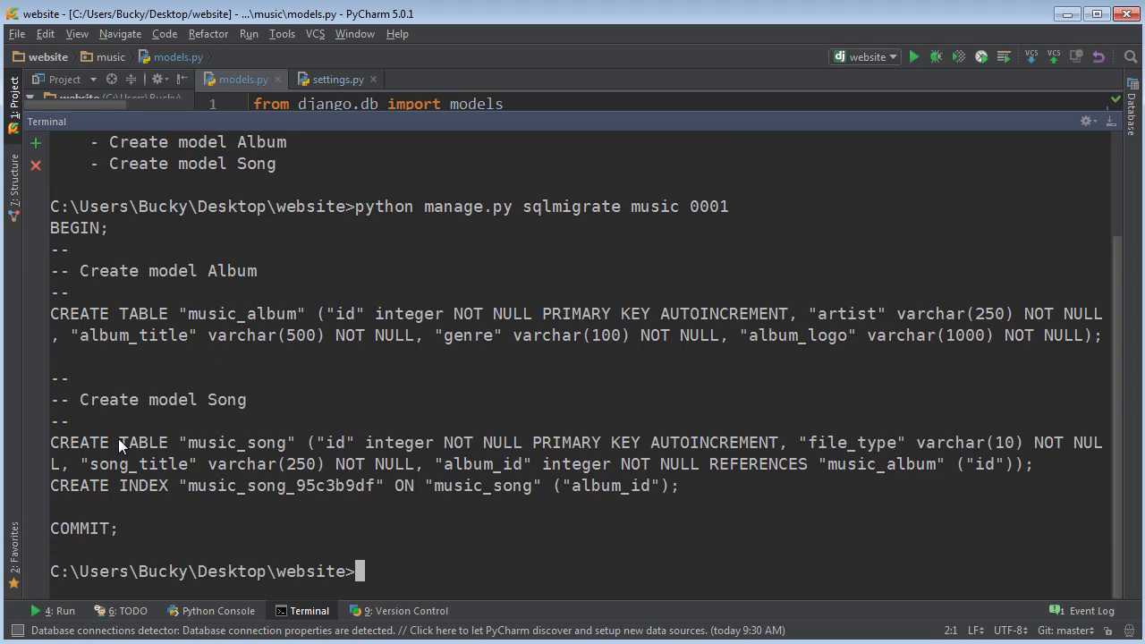
pyautogui.moveTo(705, 492)
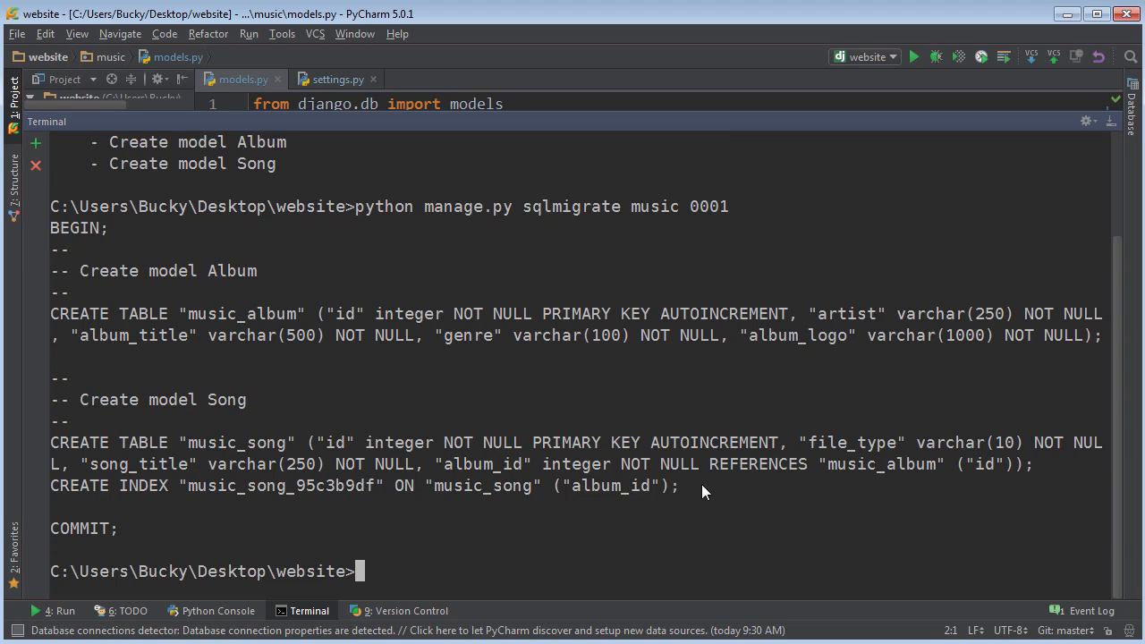
pyautogui.moveTo(349, 506)
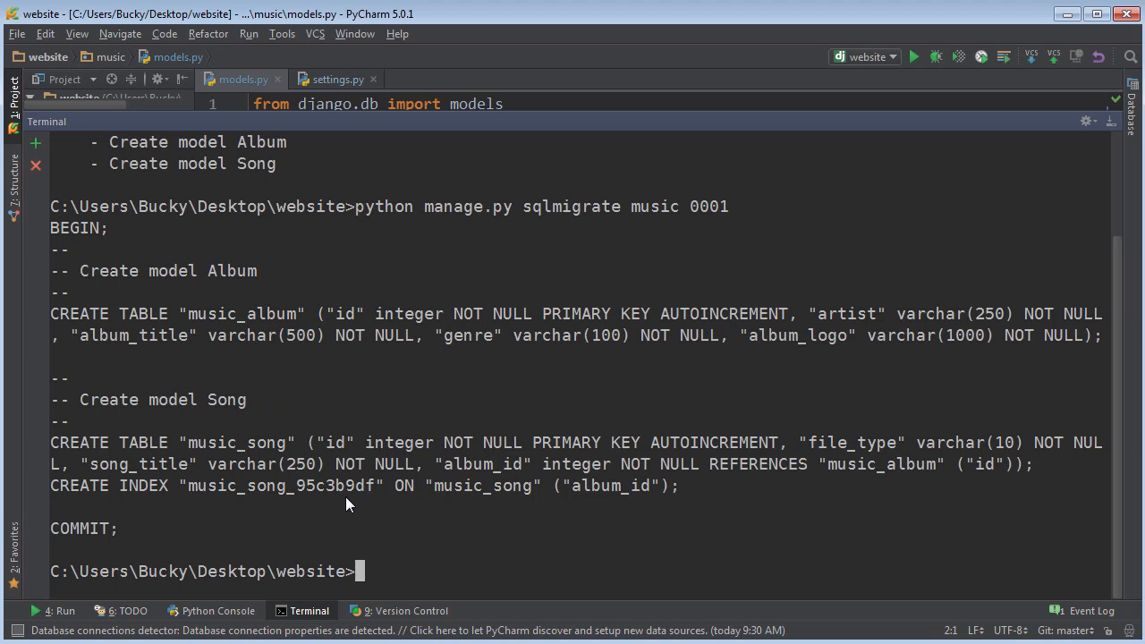
pyautogui.moveTo(338, 499)
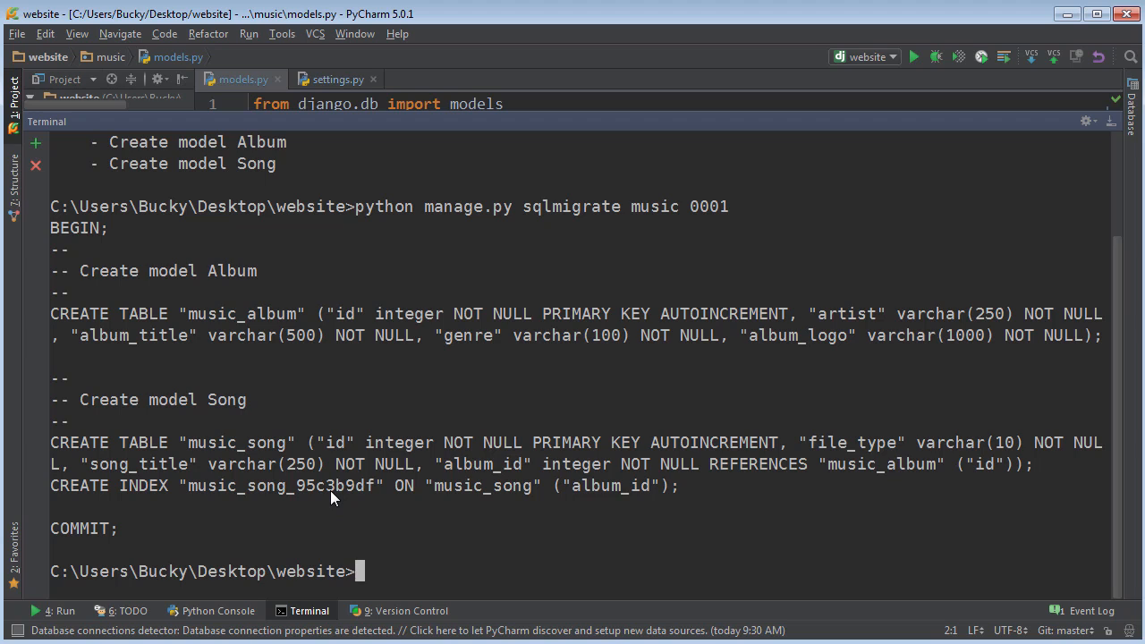
pyautogui.moveTo(332, 488)
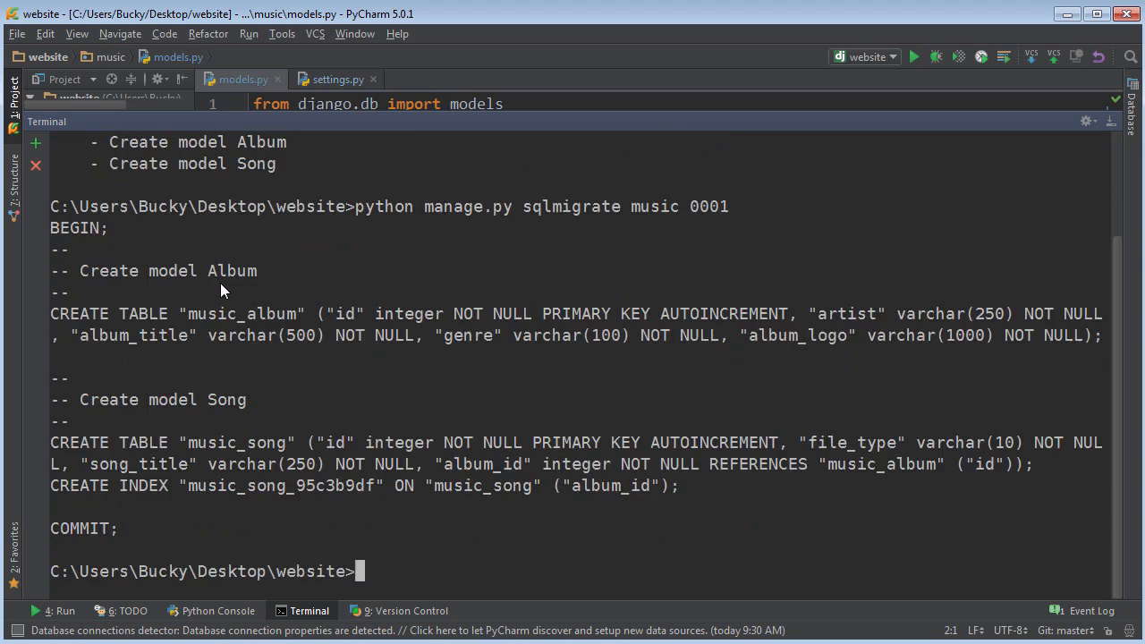
pyautogui.moveTo(577, 456)
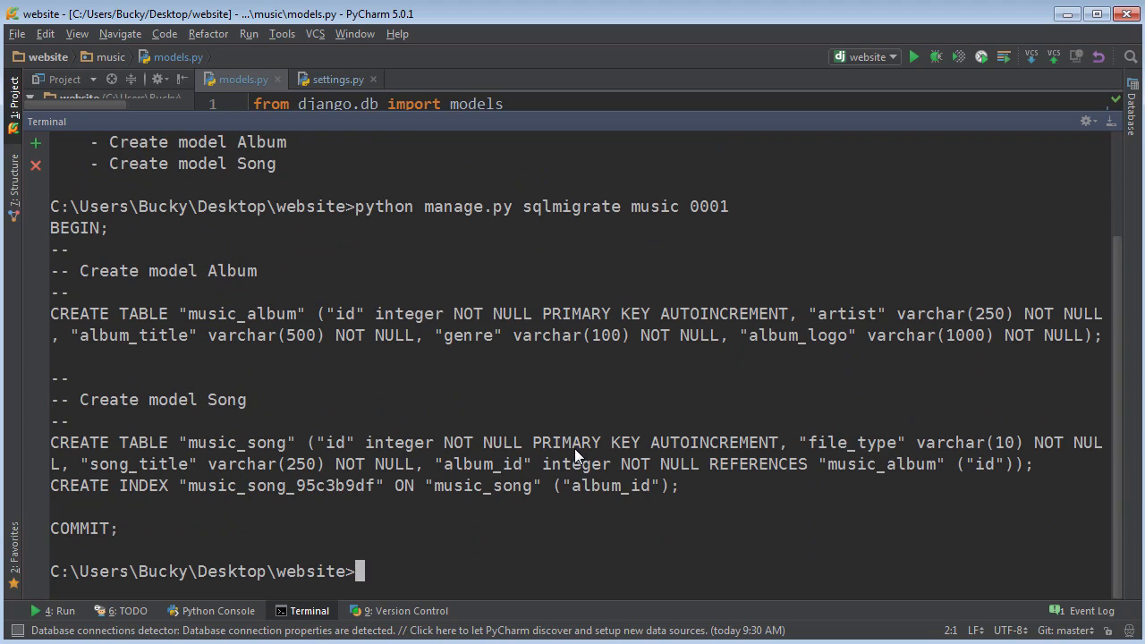
pyautogui.moveTo(568, 437)
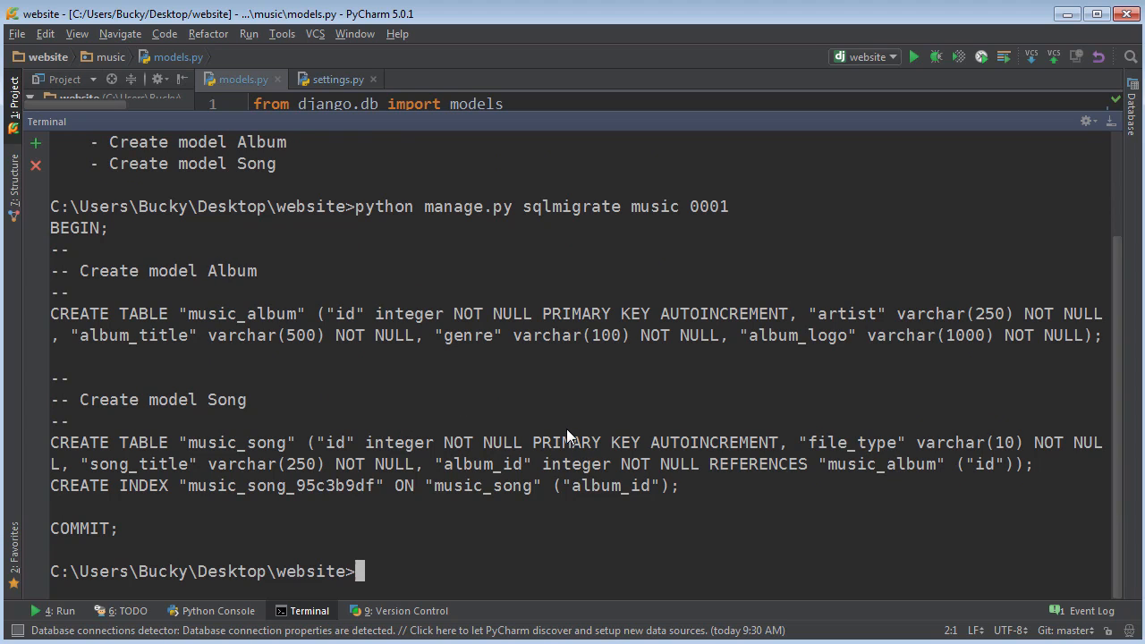
# Run 'python manage.py migrate' to apply music.0001_initial.
pyautogui.write('python')
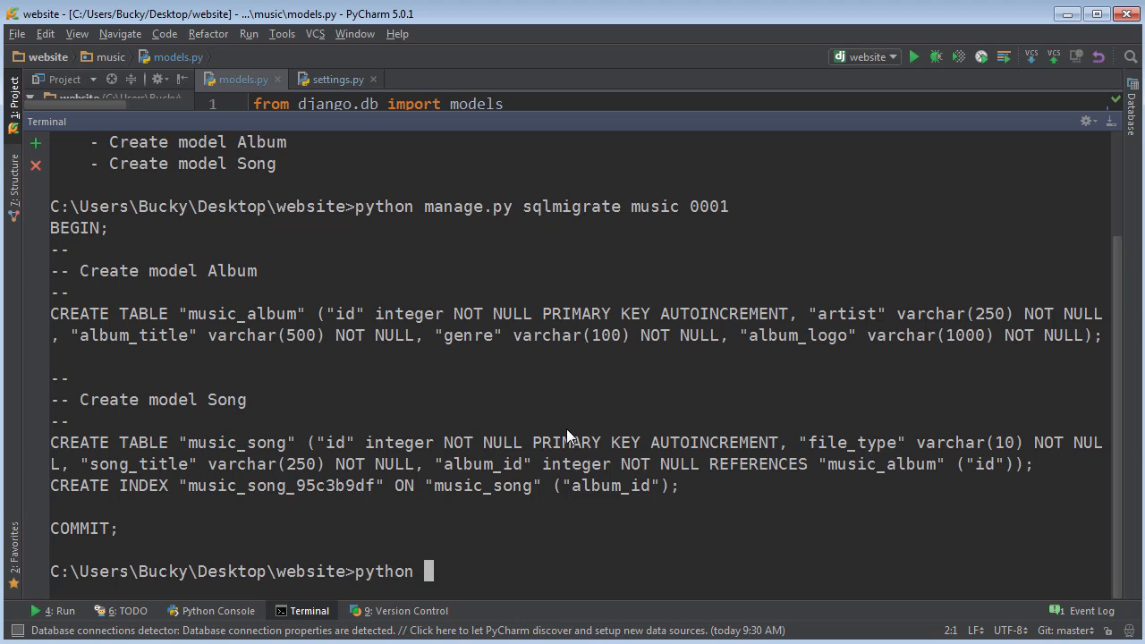
pyautogui.write('manage.py')
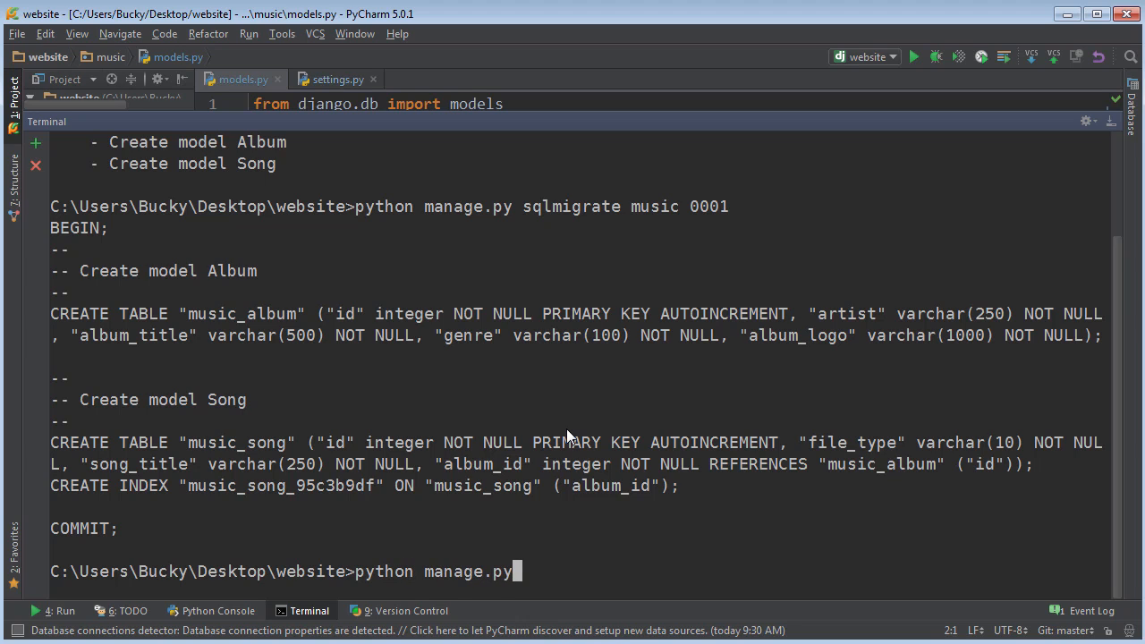
pyautogui.write('migrate')
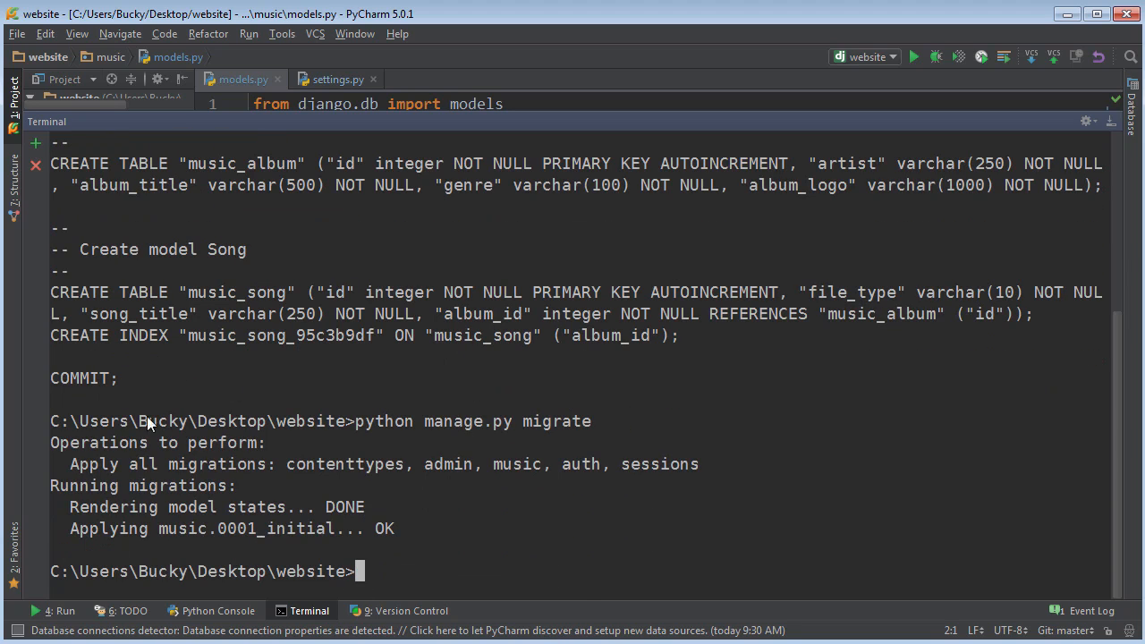
pyautogui.moveTo(667, 473)
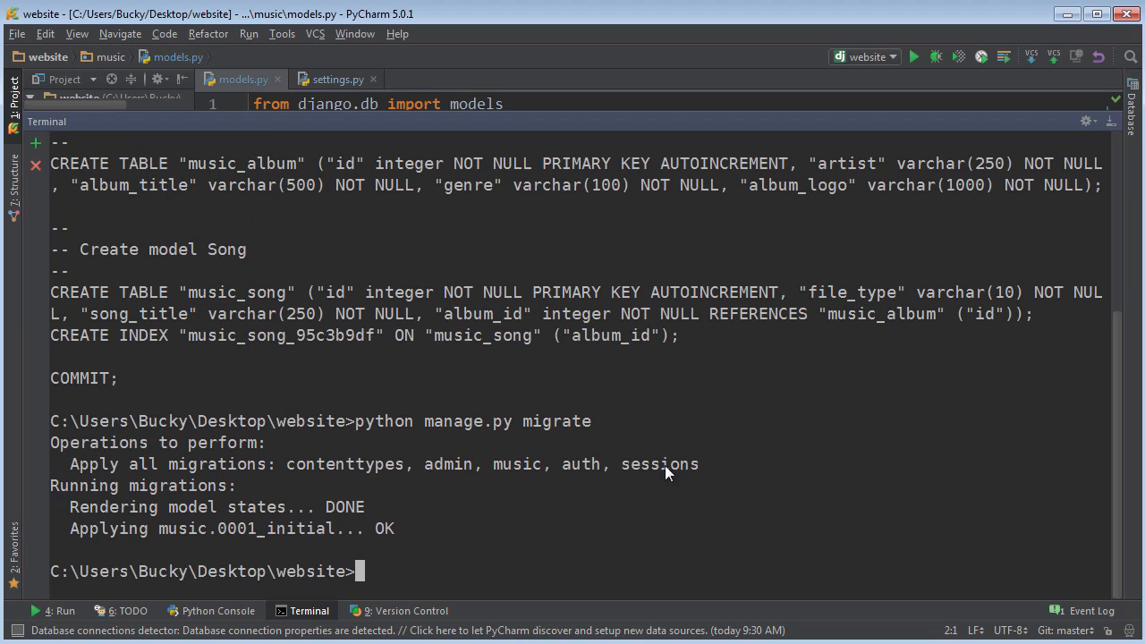
pyautogui.moveTo(309, 617)
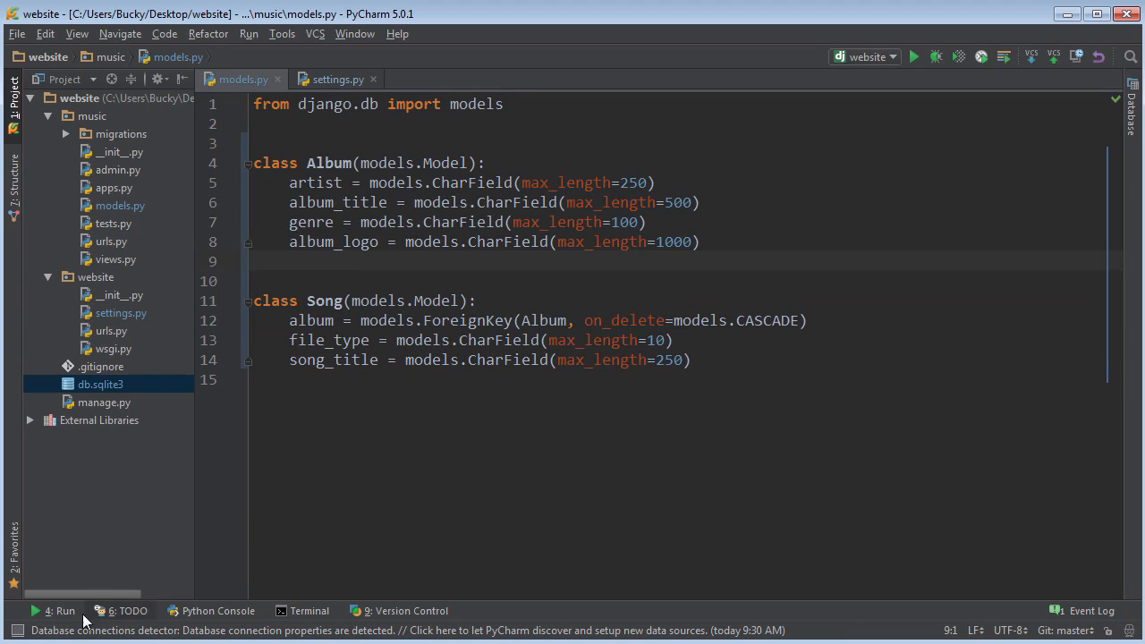
pyautogui.click(58, 610)
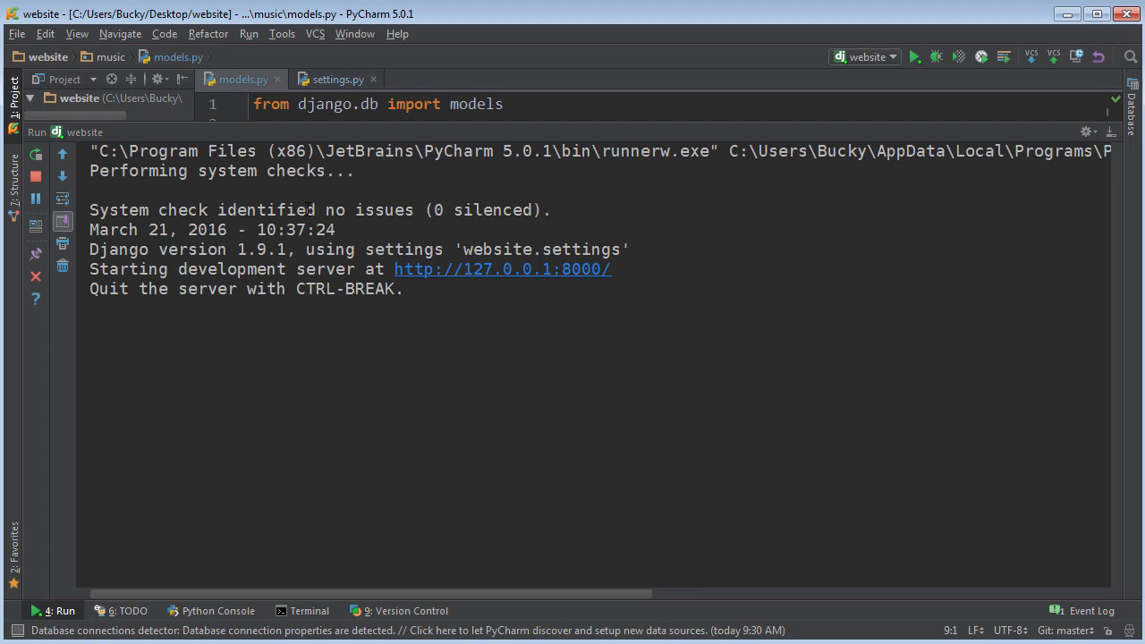
pyautogui.tripleClick(320, 209)
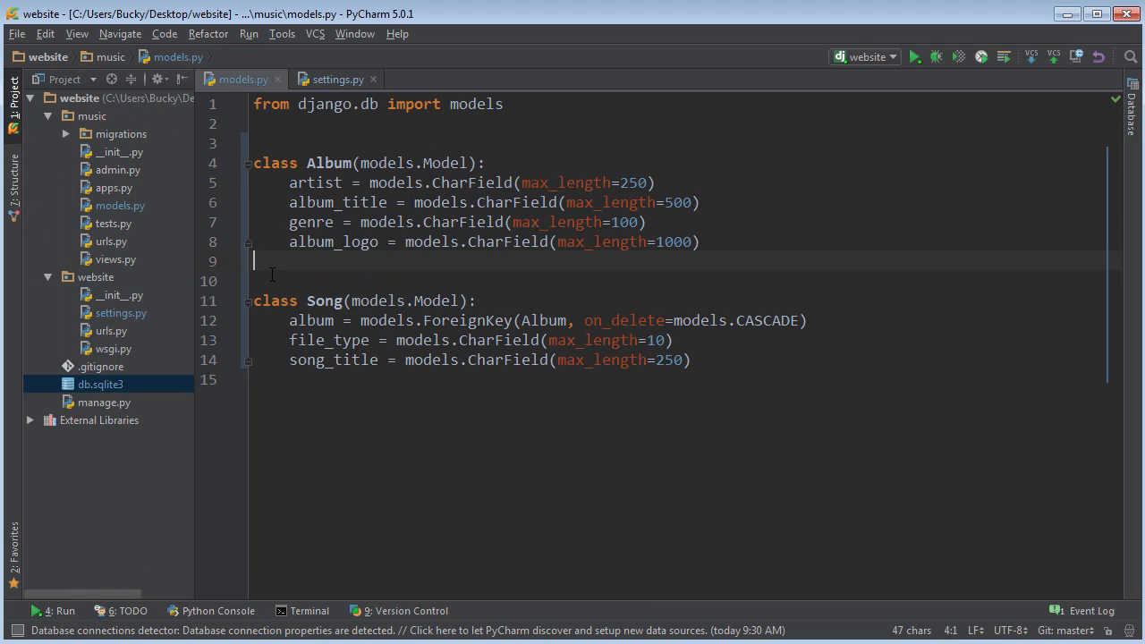
pyautogui.click(295, 143)
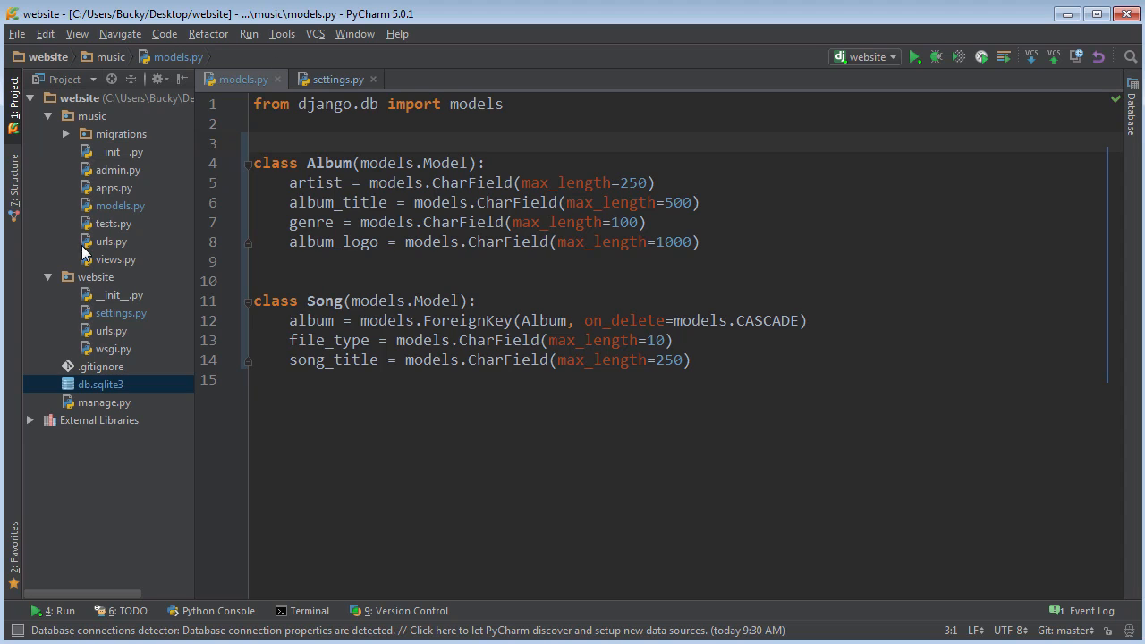
# Collapse the music folder, inspect settings.py and db.sqlite3, then return to models.py.
pyautogui.click(47, 116)
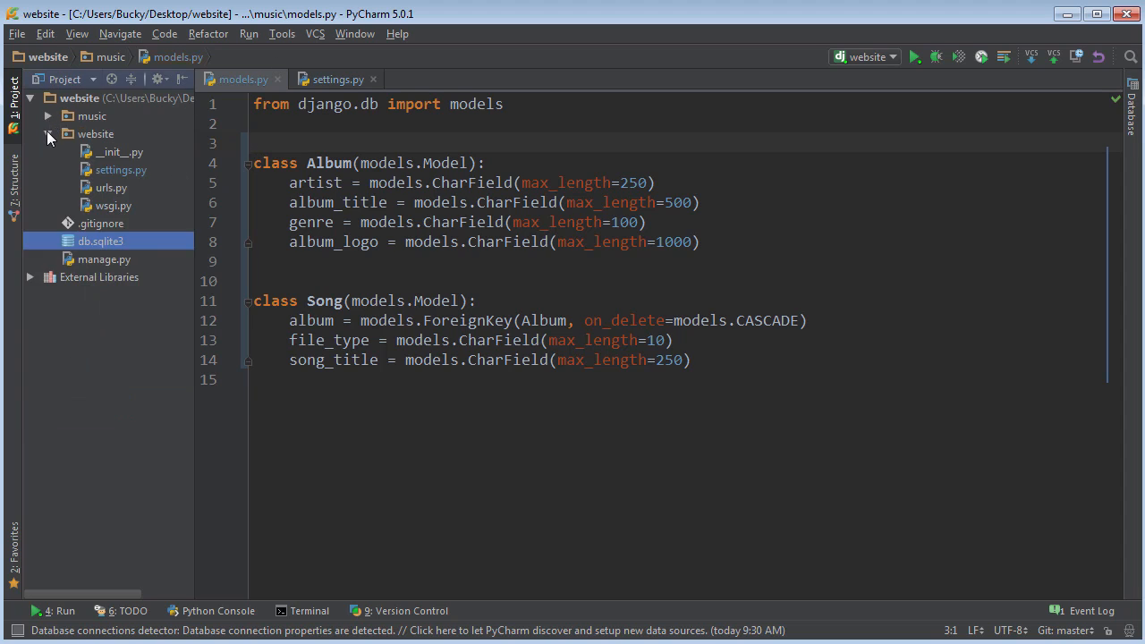
pyautogui.click(121, 169)
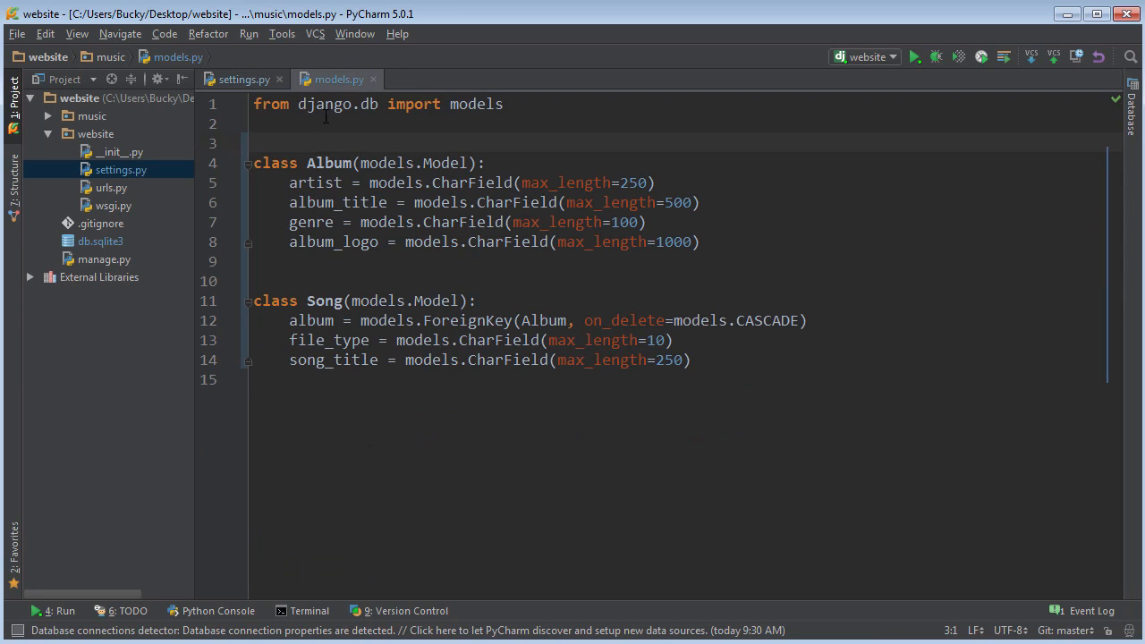
pyautogui.moveTo(254, 261); pyautogui.dragTo(691, 360)
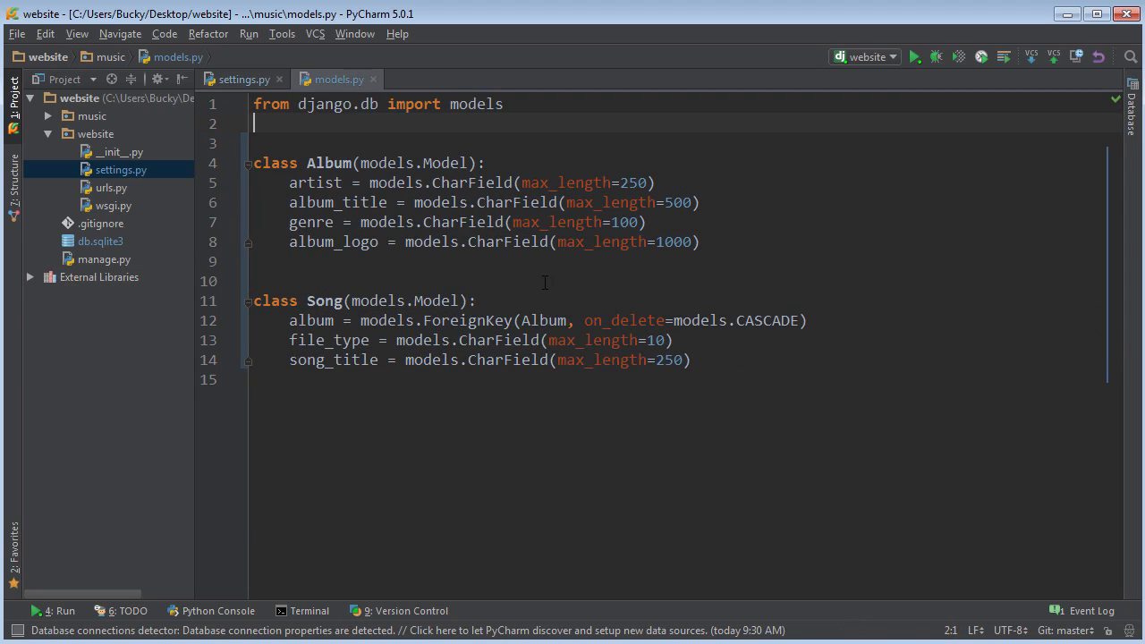
pyautogui.press('ctrl+a')
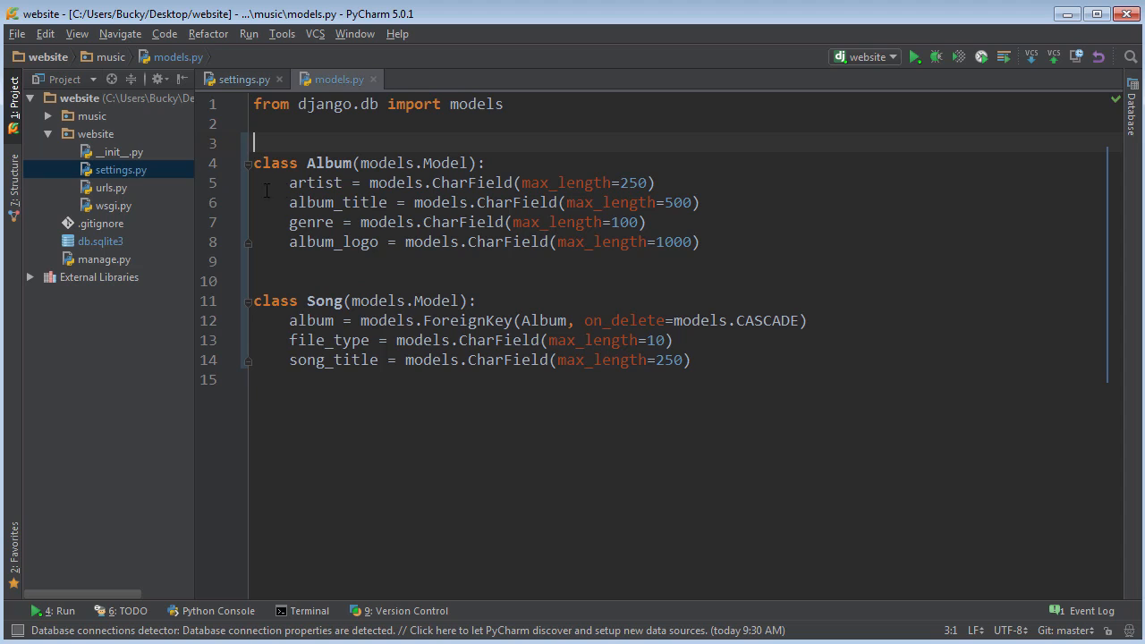
pyautogui.click(100, 241)
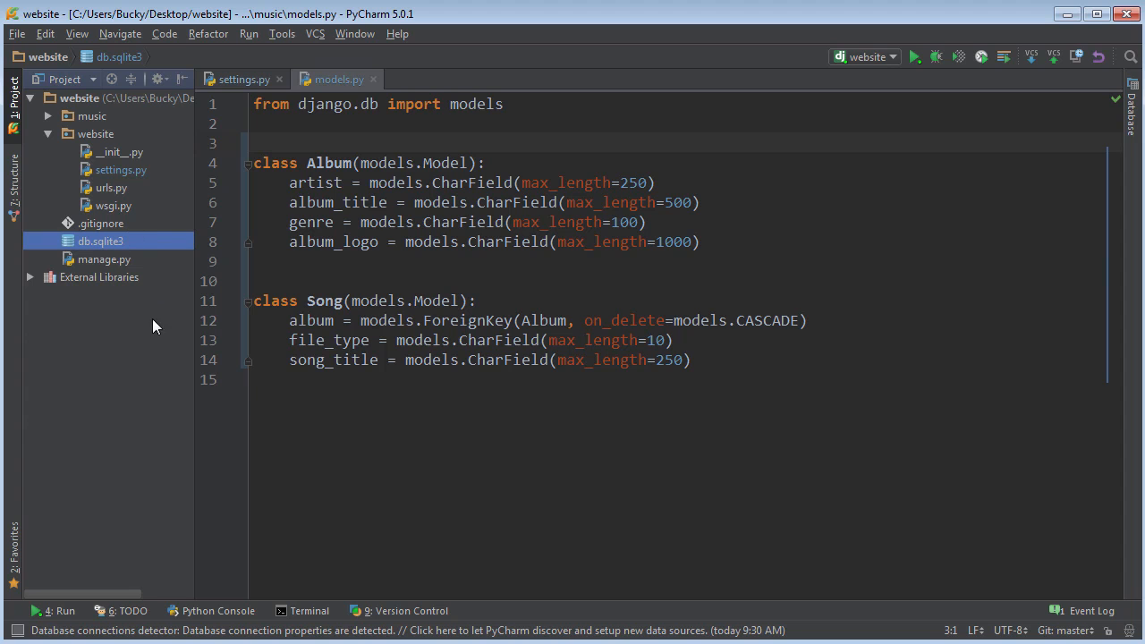
pyautogui.click(914, 56)
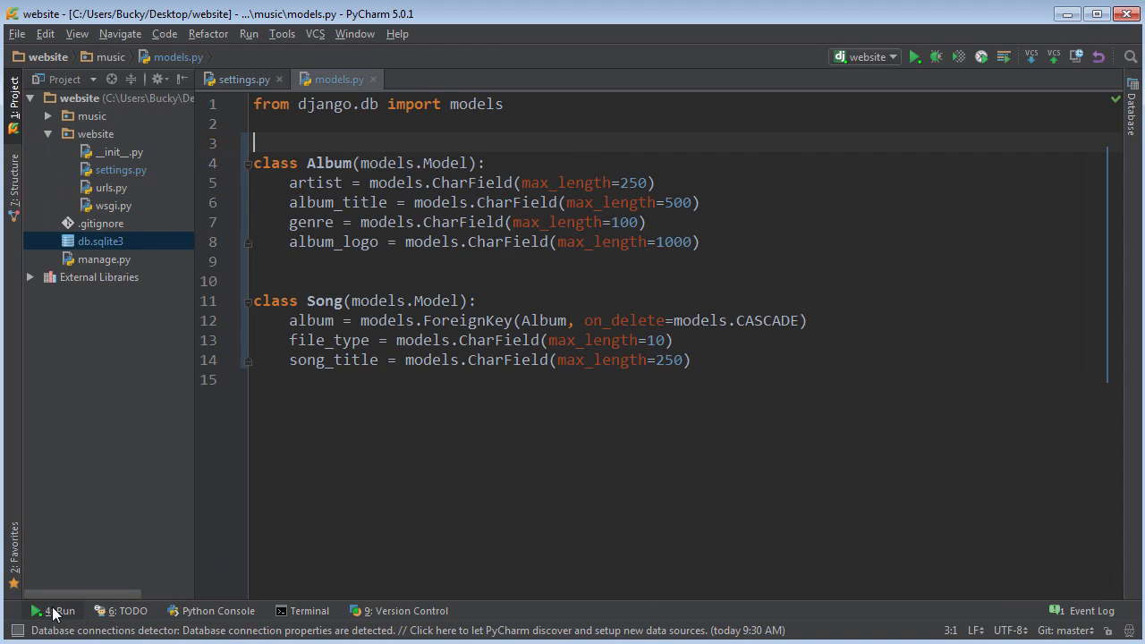
pyautogui.click(60, 611)
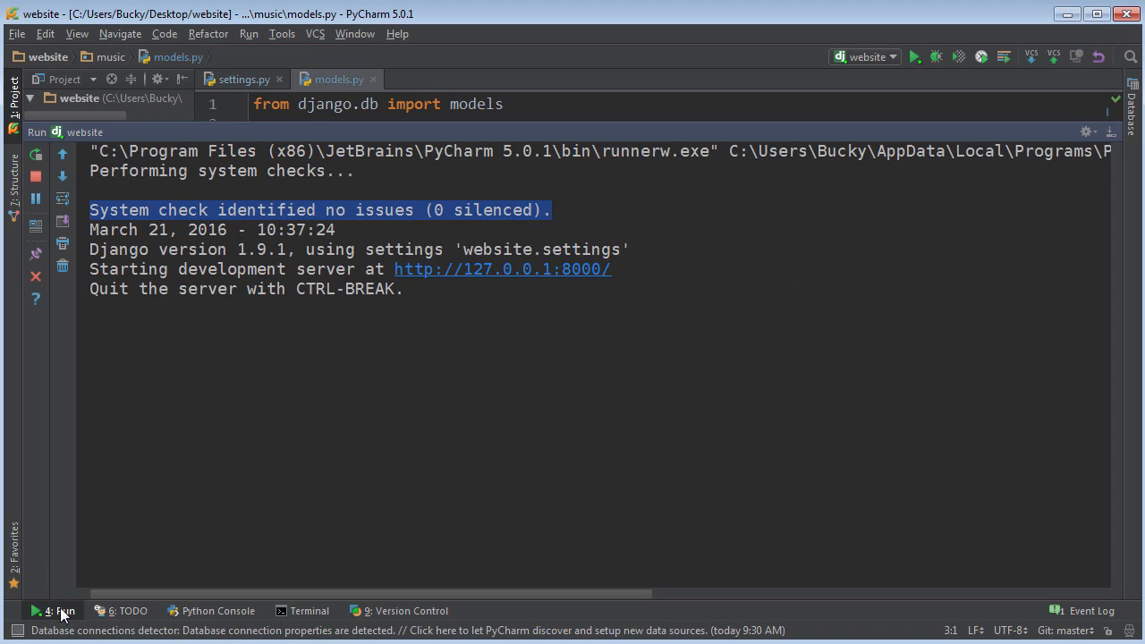
pyautogui.click(58, 610)
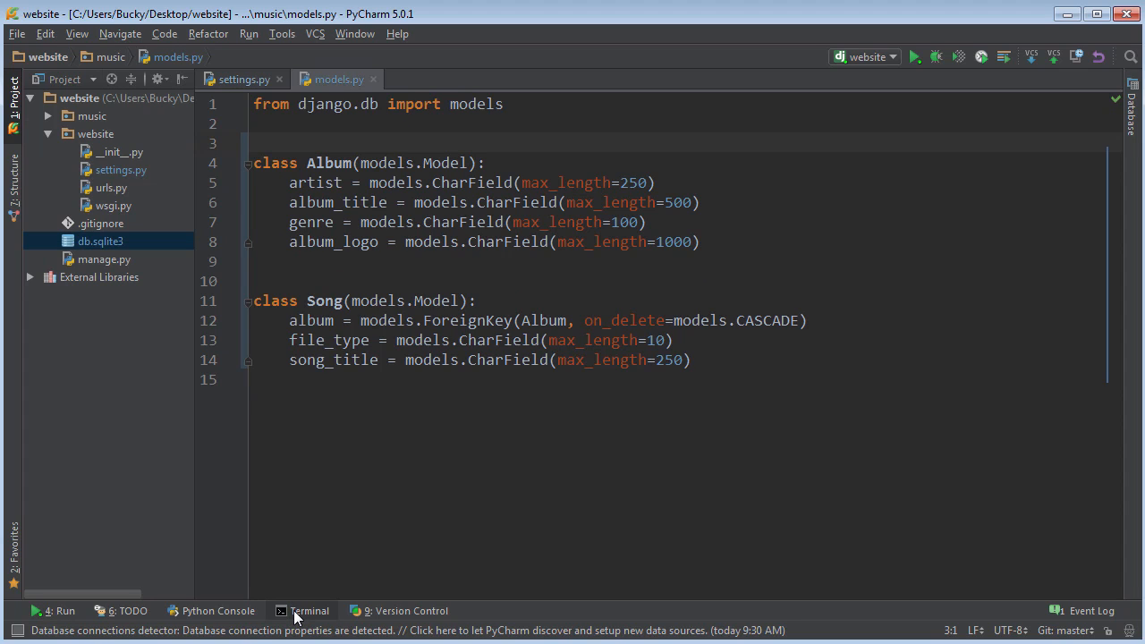
pyautogui.moveTo(302, 610)
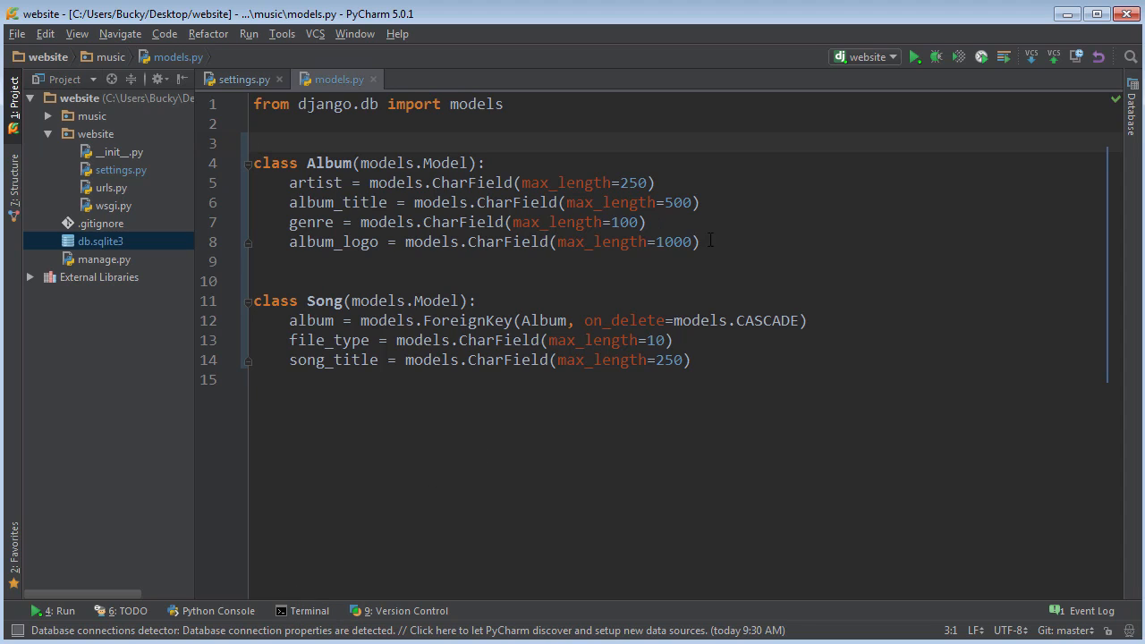
pyautogui.press('enter')
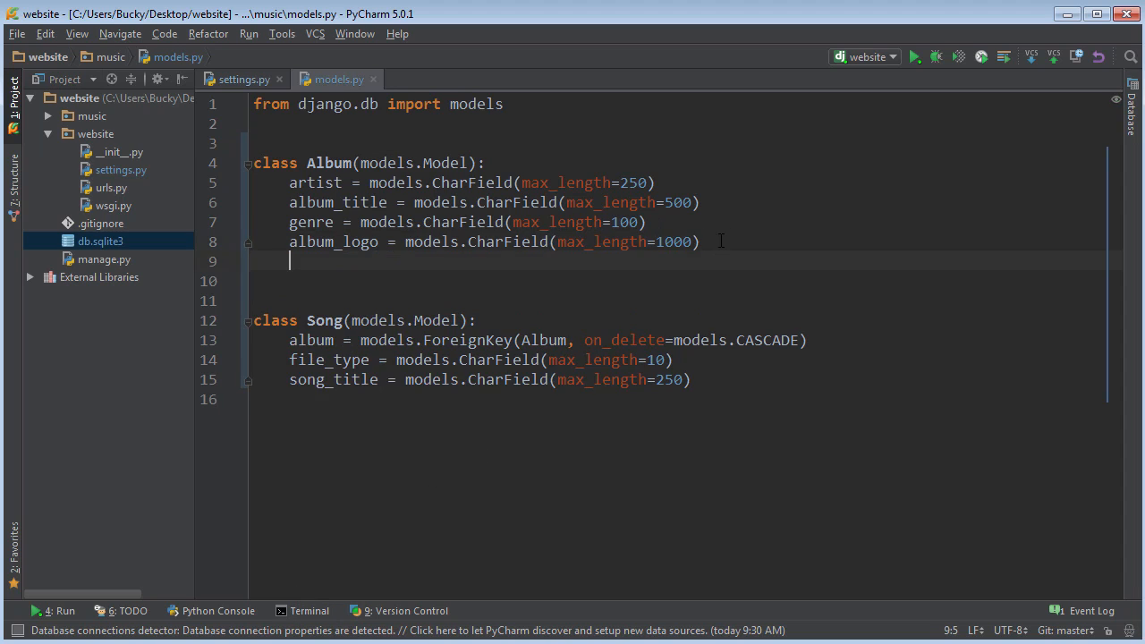
pyautogui.write('gd')
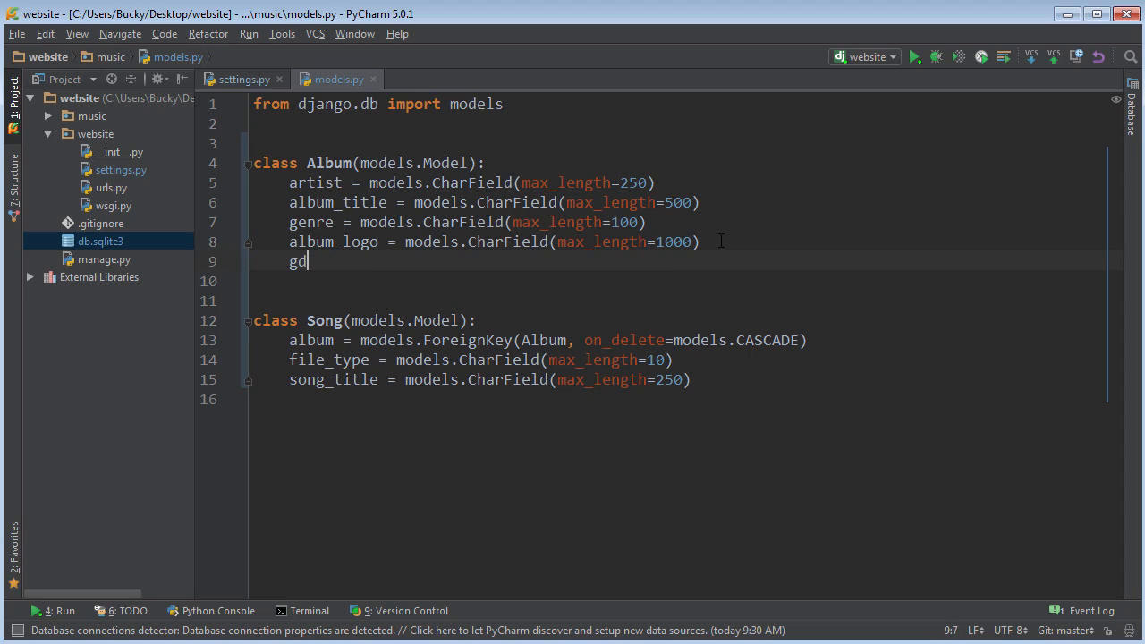
pyautogui.press('BackSpace')
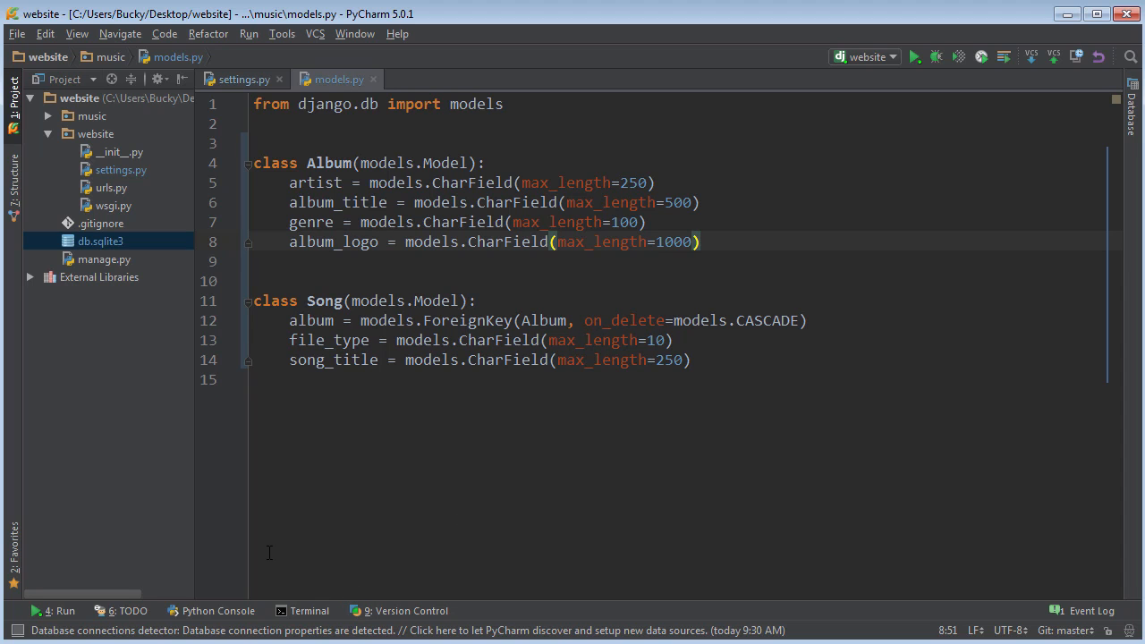
# Reopen the terminal showing music.0001_initial applied OK.
pyautogui.click(308, 610)
pyautogui.write('python manage.py migrate')
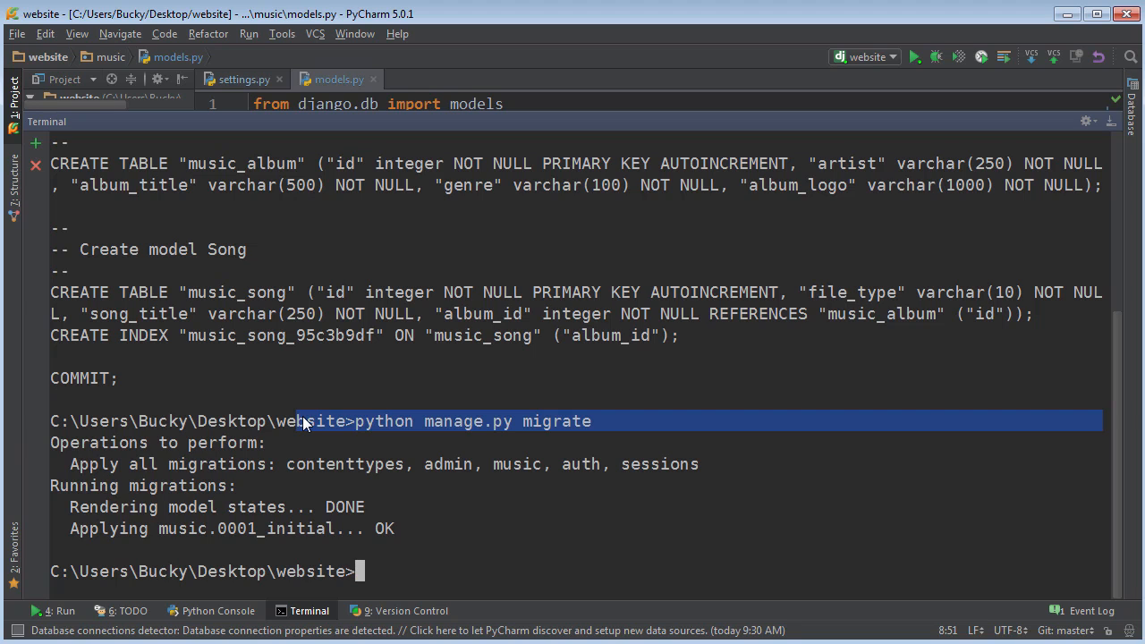
pyautogui.moveTo(276, 488)
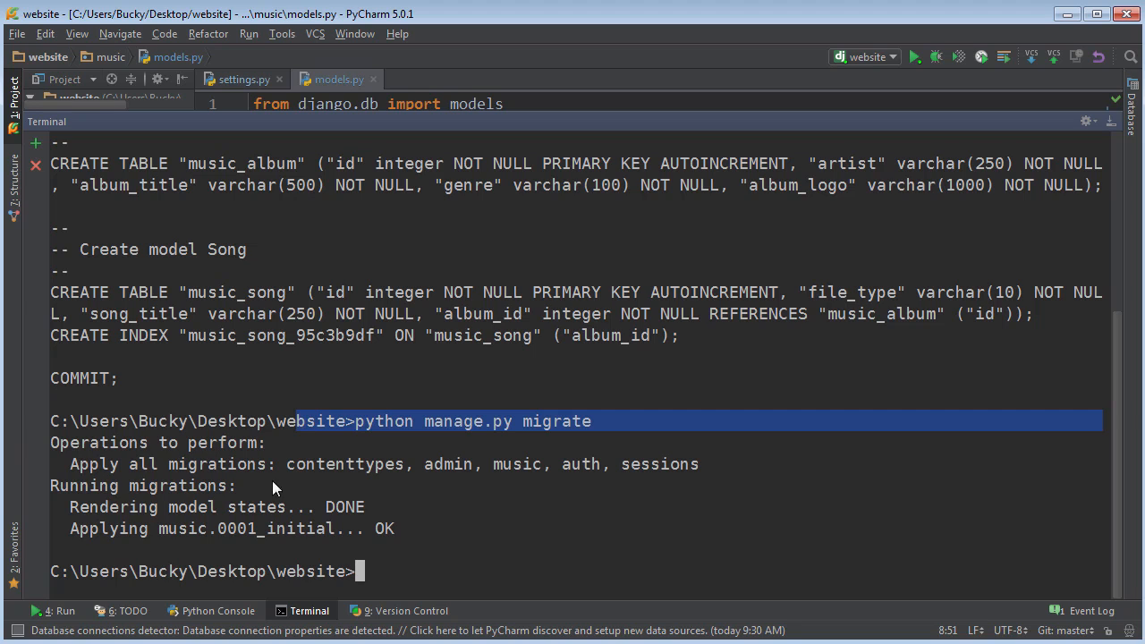